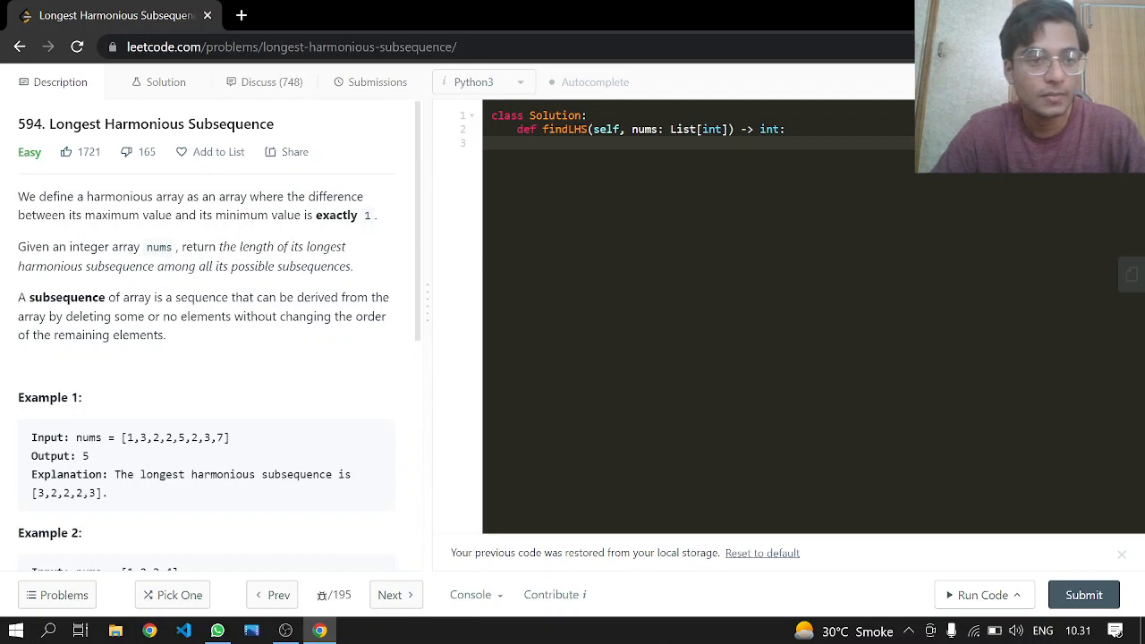
mouse_move(16, 297)
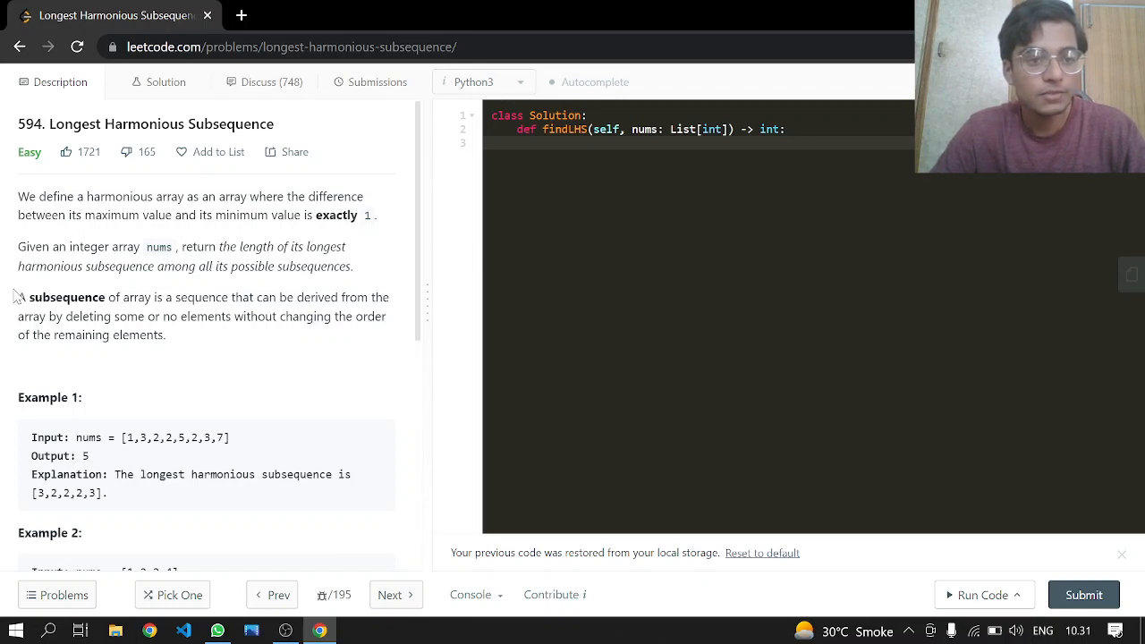
mouse_move(398, 300)
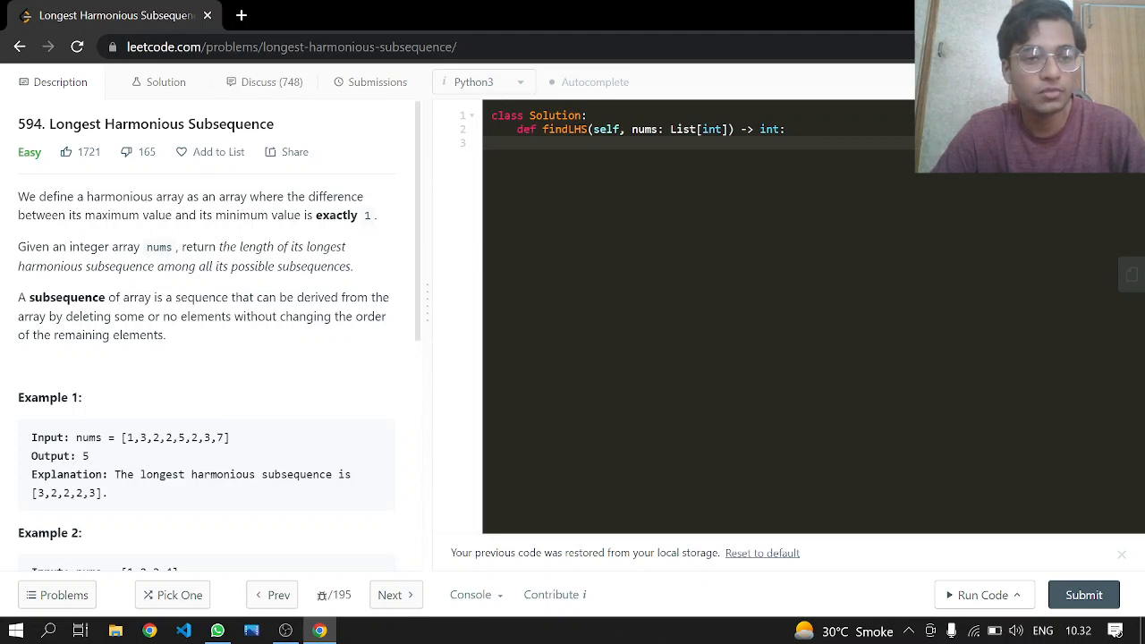
mouse_move(427, 296)
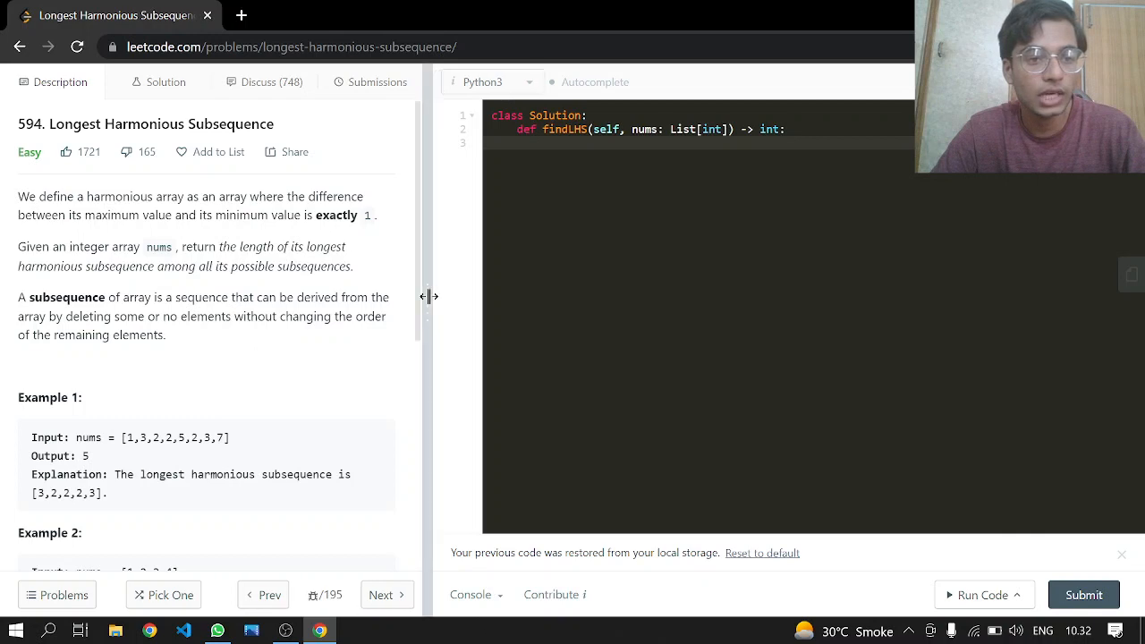
Step: Jot [2,3] and Example 1's input array [1,3,2,2,5,2,3,7] as notes
scroll(down, 3)
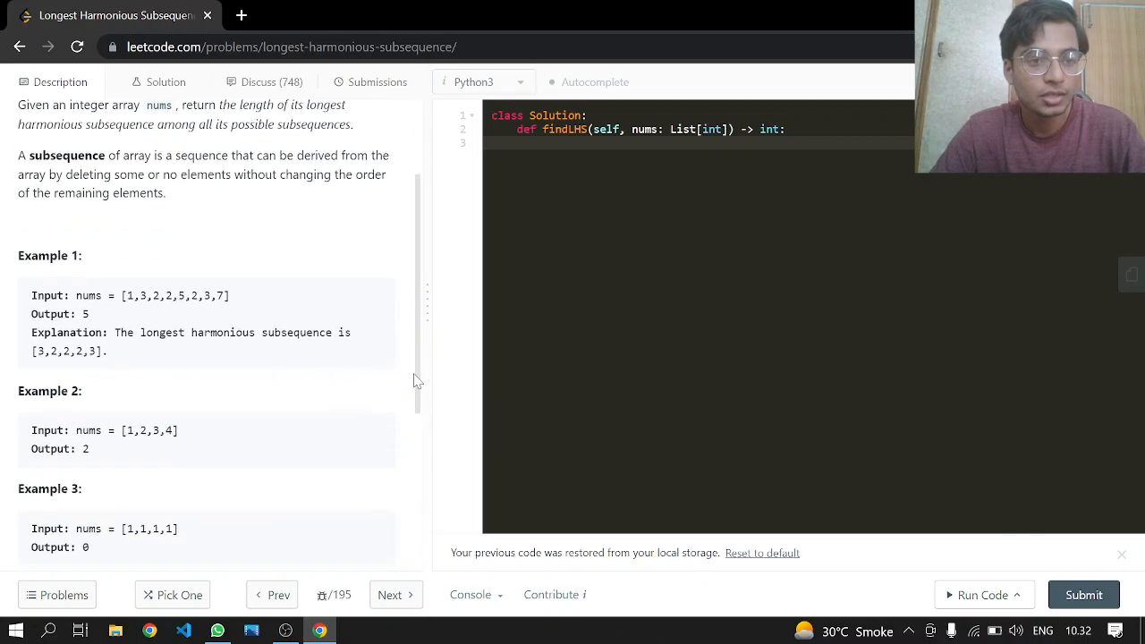
scroll(up, 3)
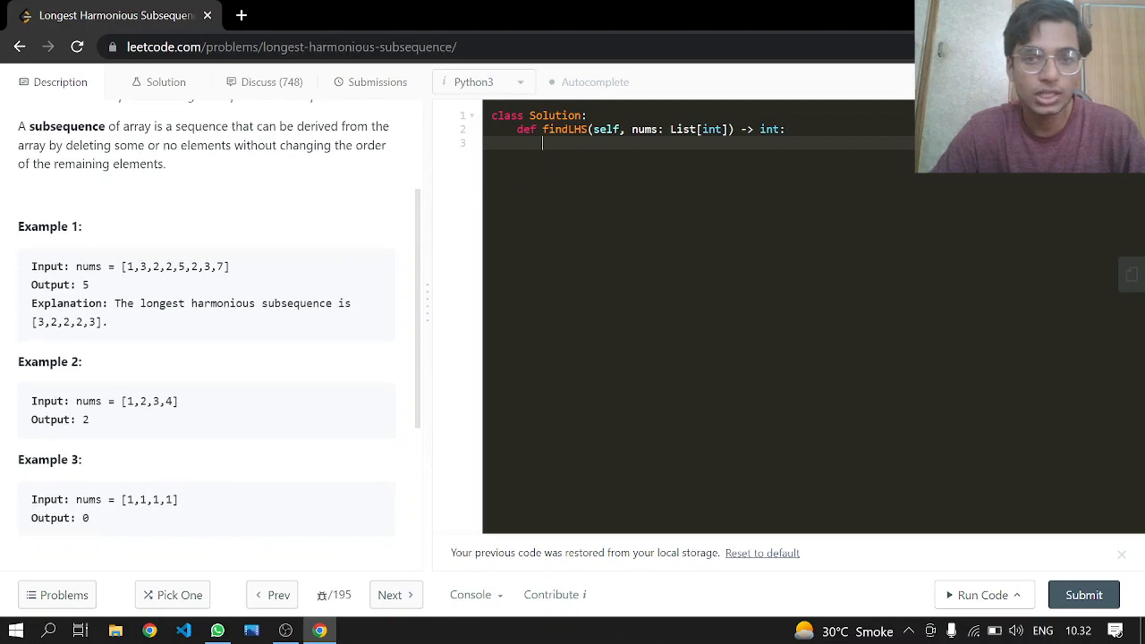
text([])
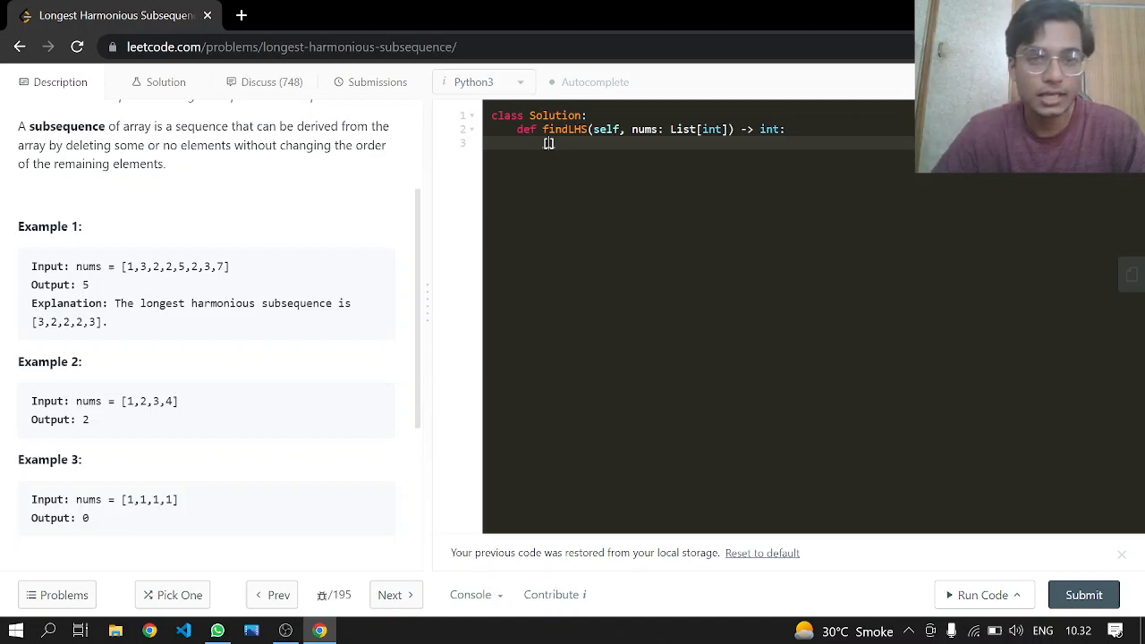
scroll(up, 3)
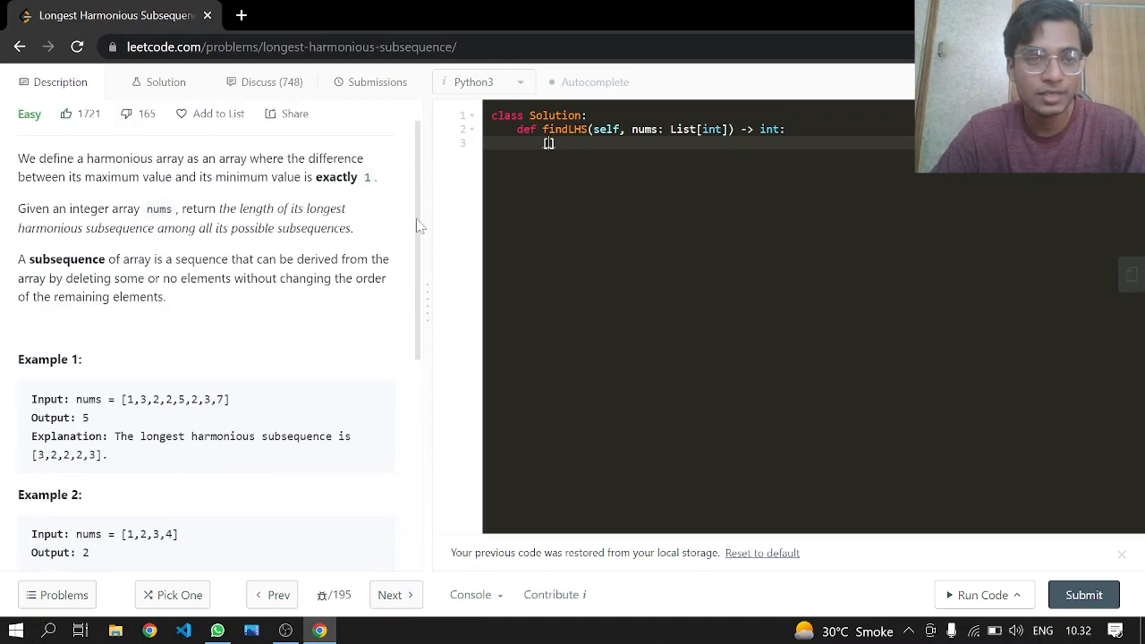
scroll(down, 3)
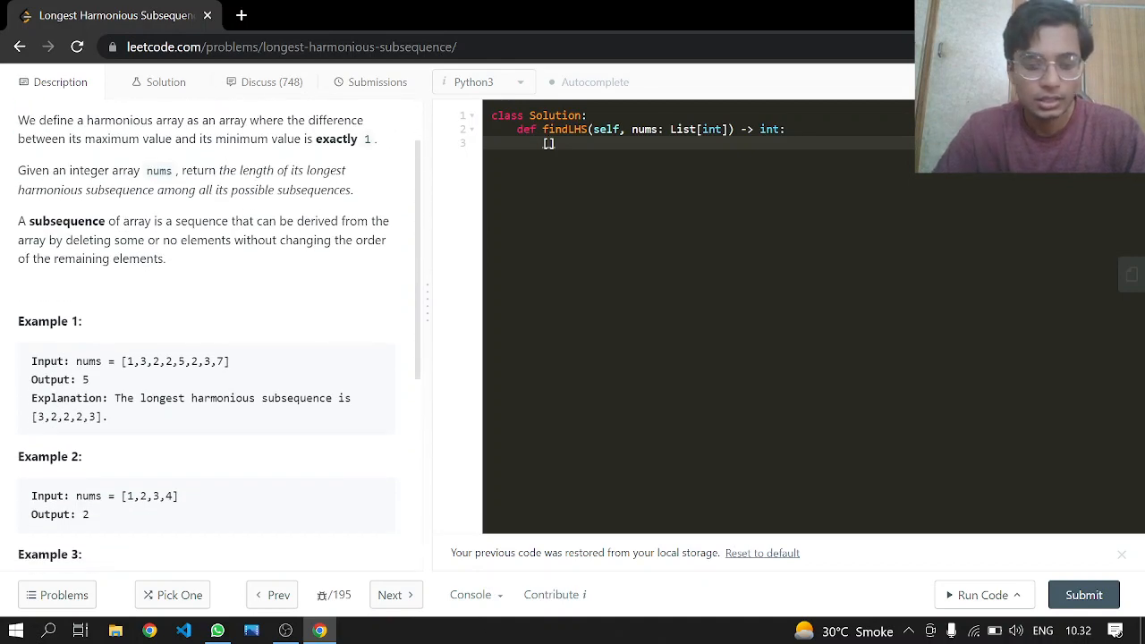
text(2,3)
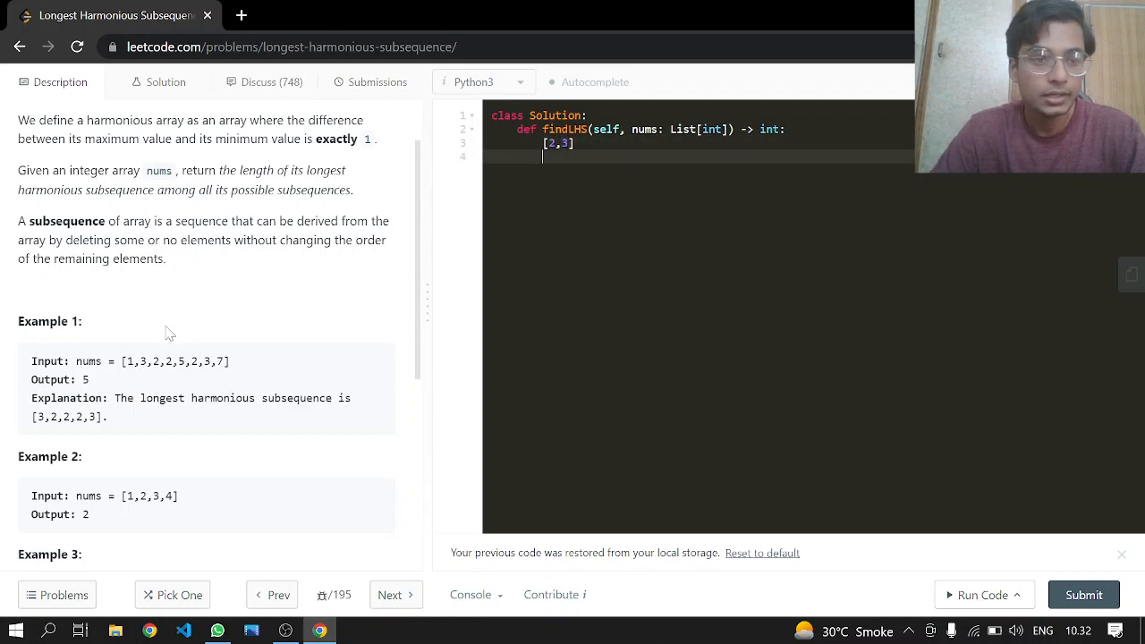
double_click(175, 361)
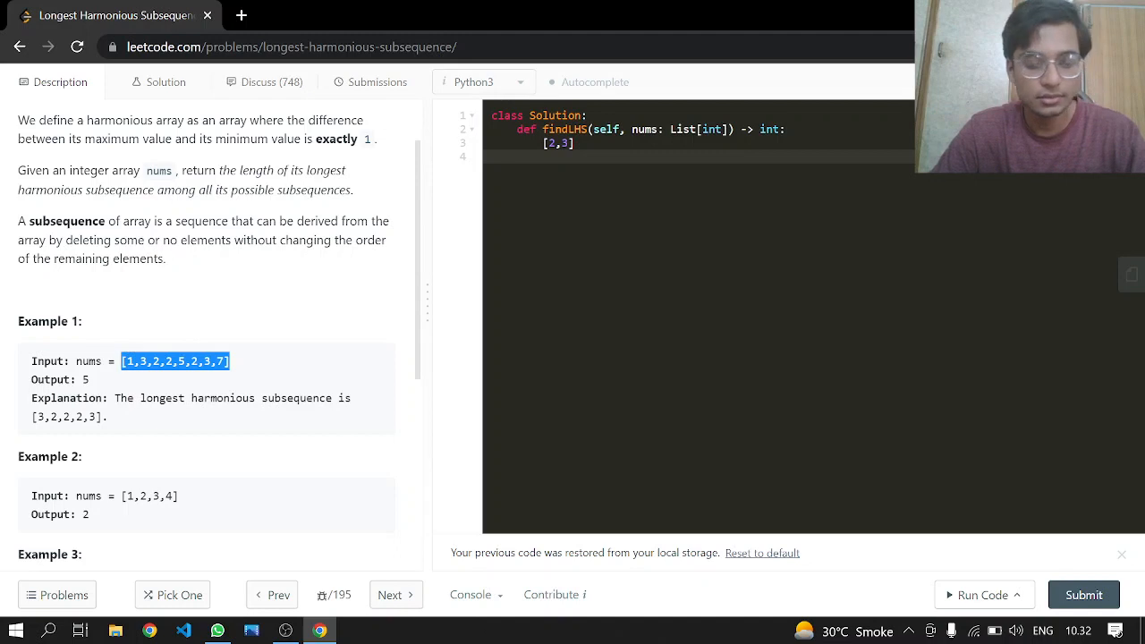
text([1,3,2,2,5,2,3,7])
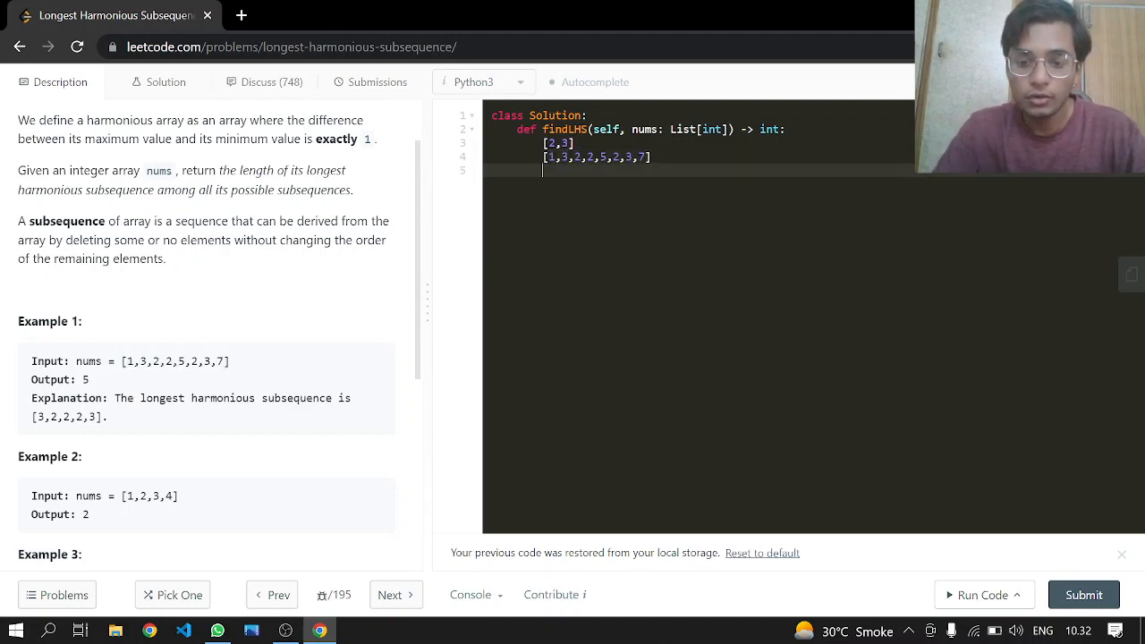
Step: Note the harmonious subsequences [1,2,2,2] length 4 and [3,2,2,2,3] length 5
text([])
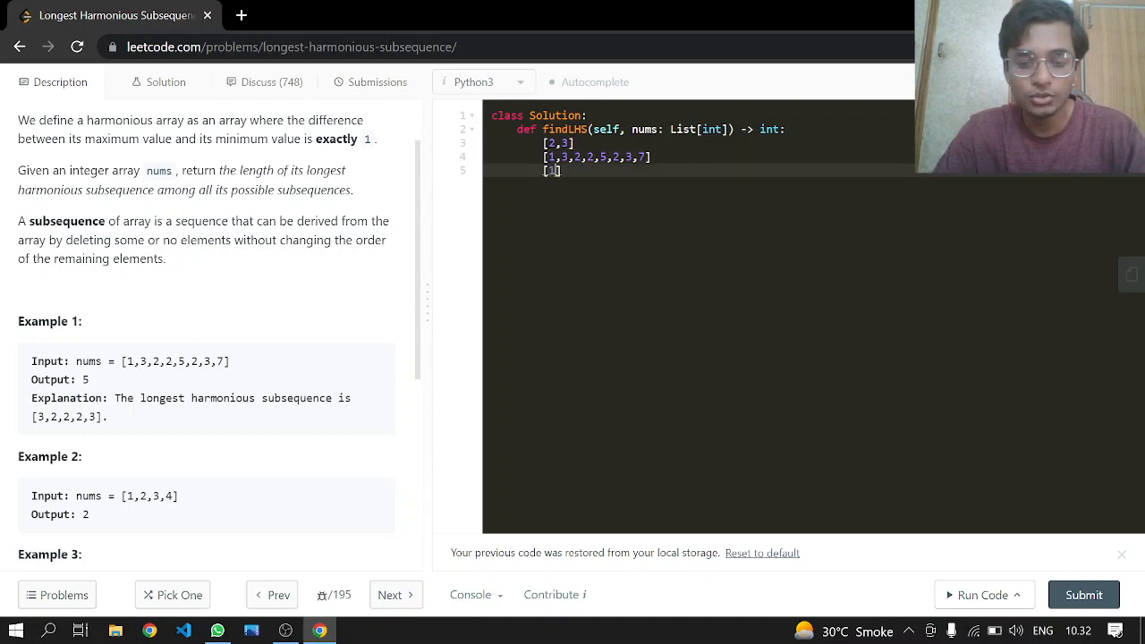
text(,2,2,2)
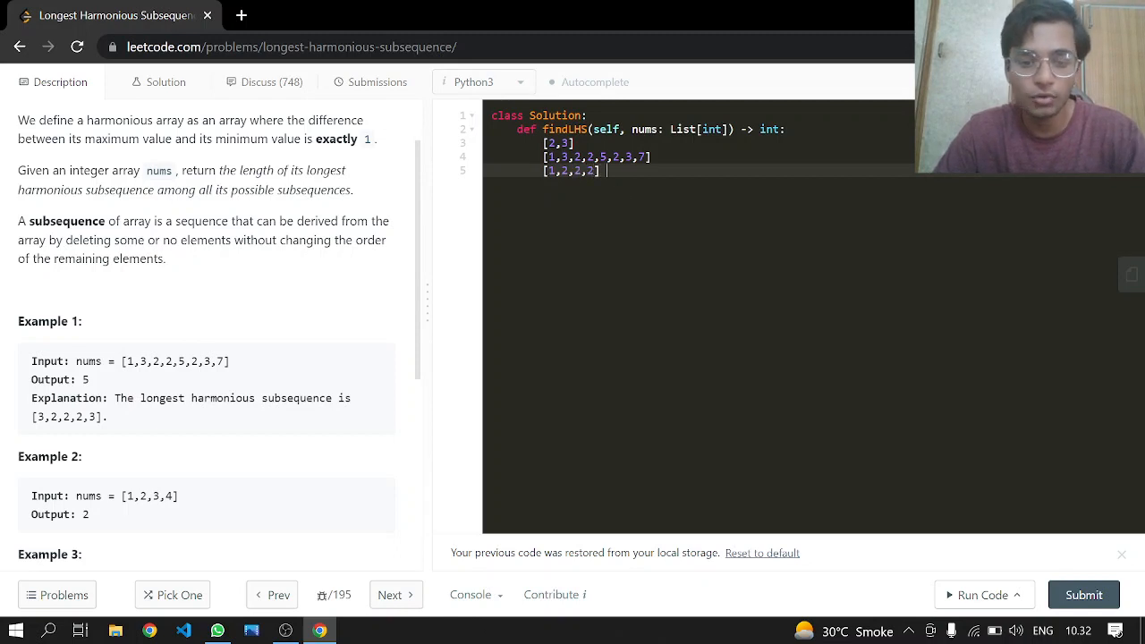
text(4)
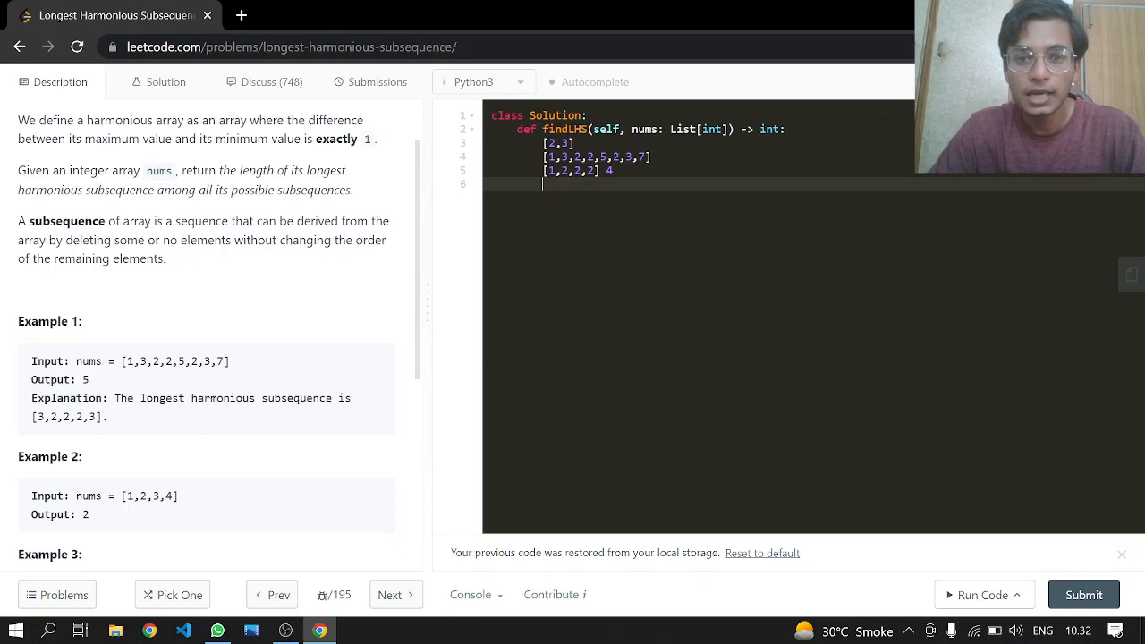
text([])
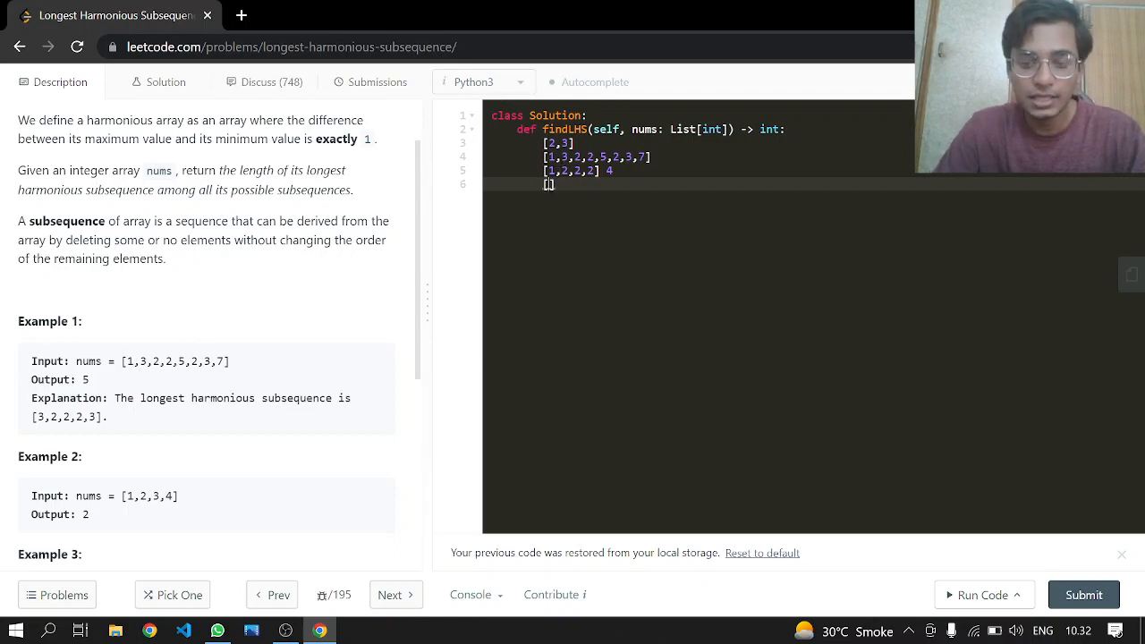
text([3,2,2,2])
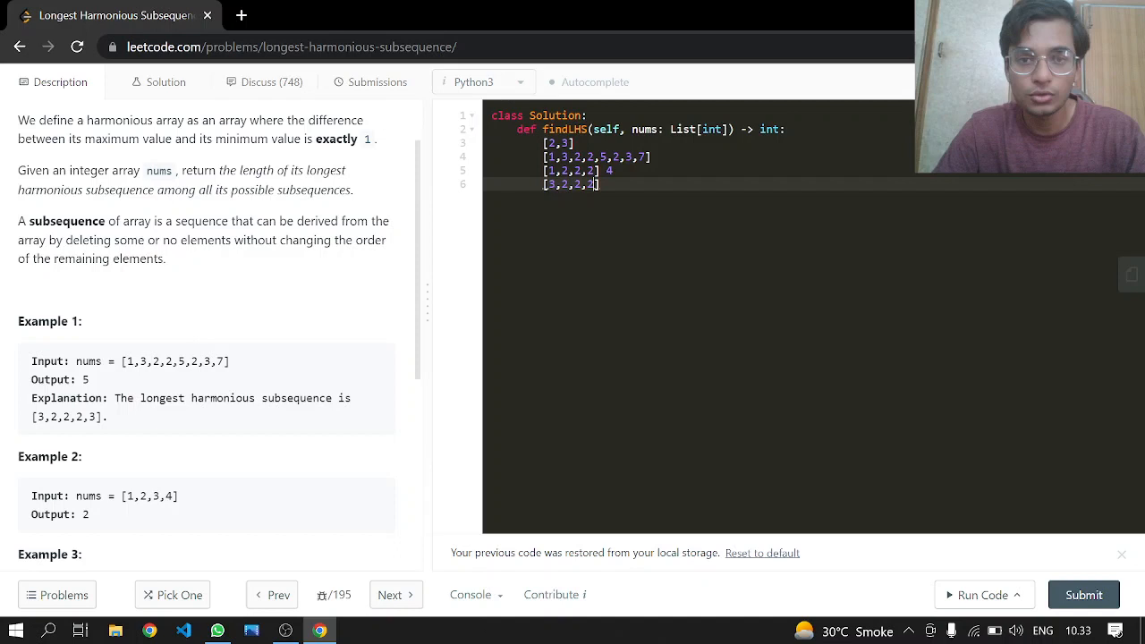
text(3)
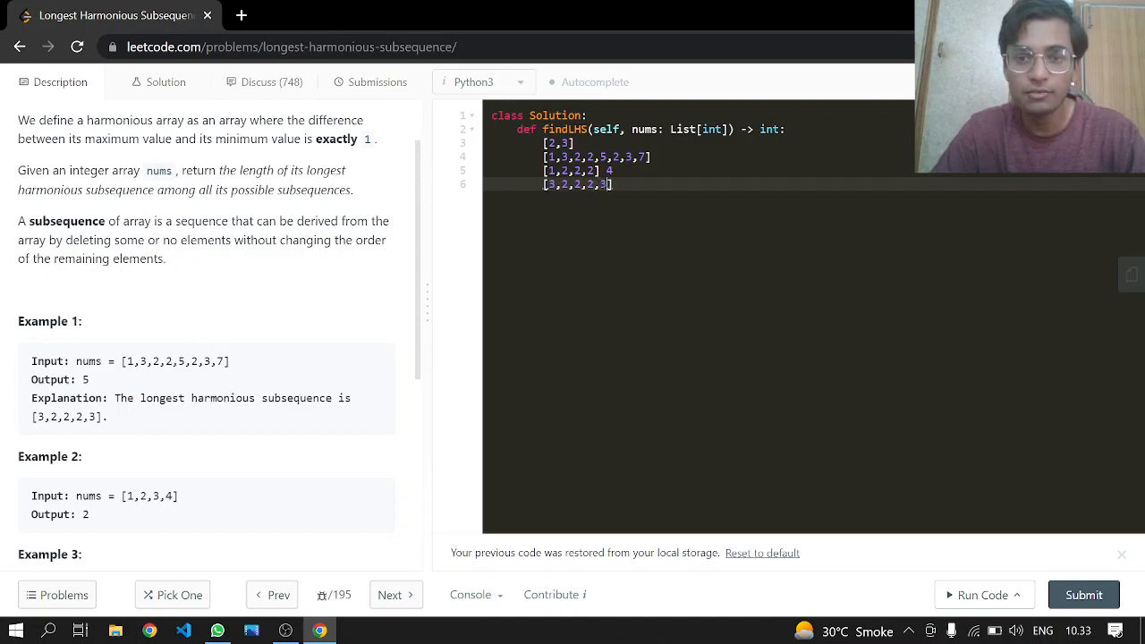
text(5)
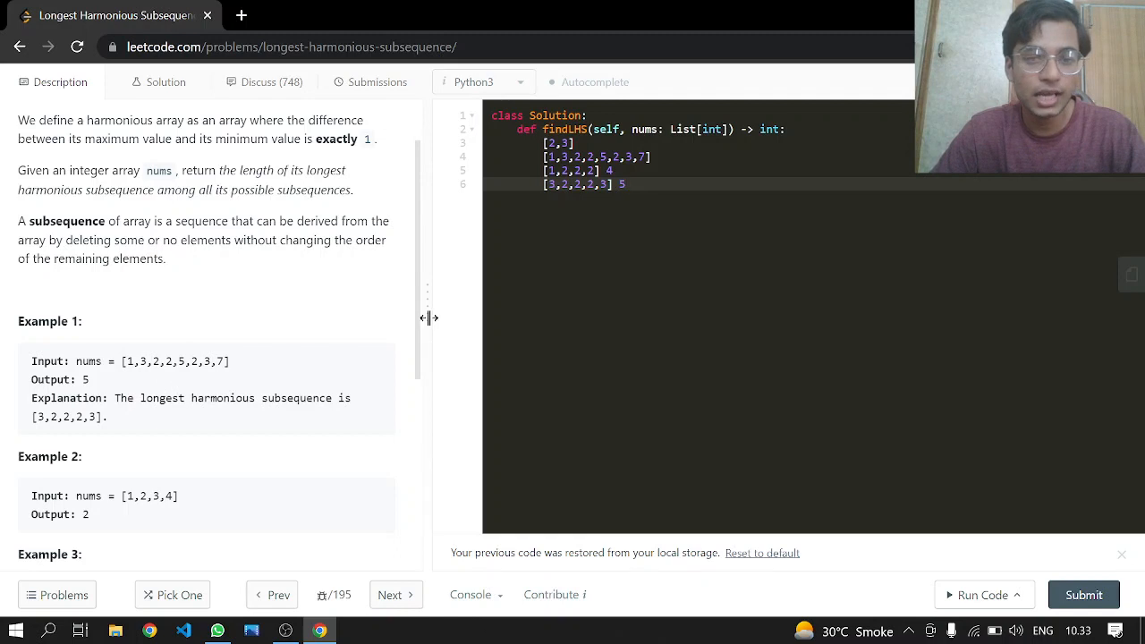
Step: Check Example 3's [1,1,1,1], replace the note lines, and begin typing 'map'
scroll(down, 3)
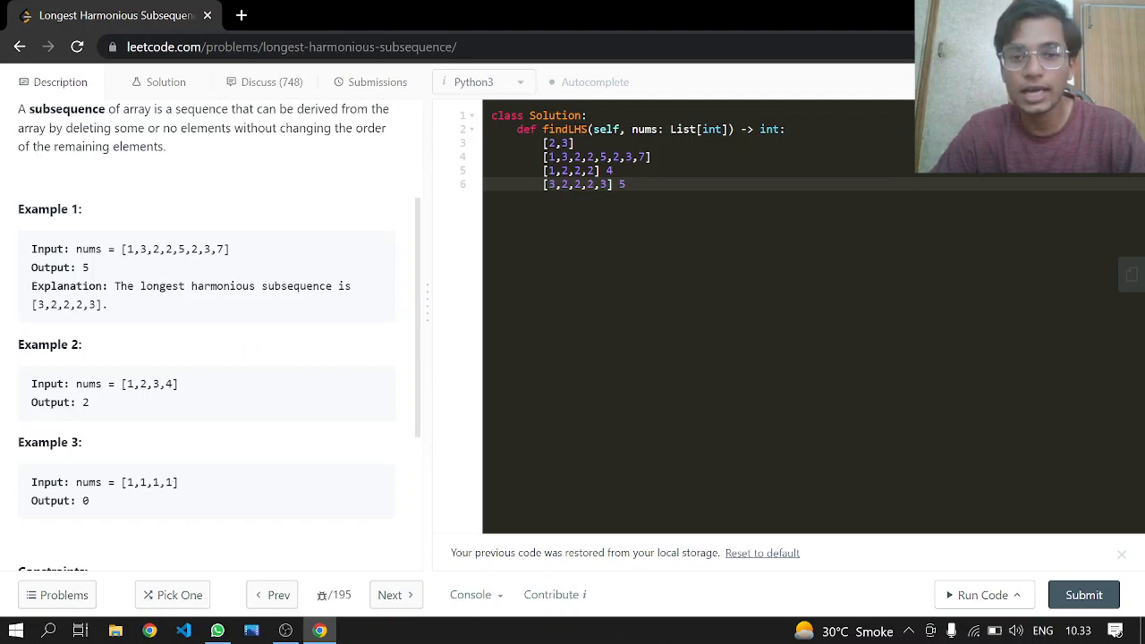
click(624, 184)
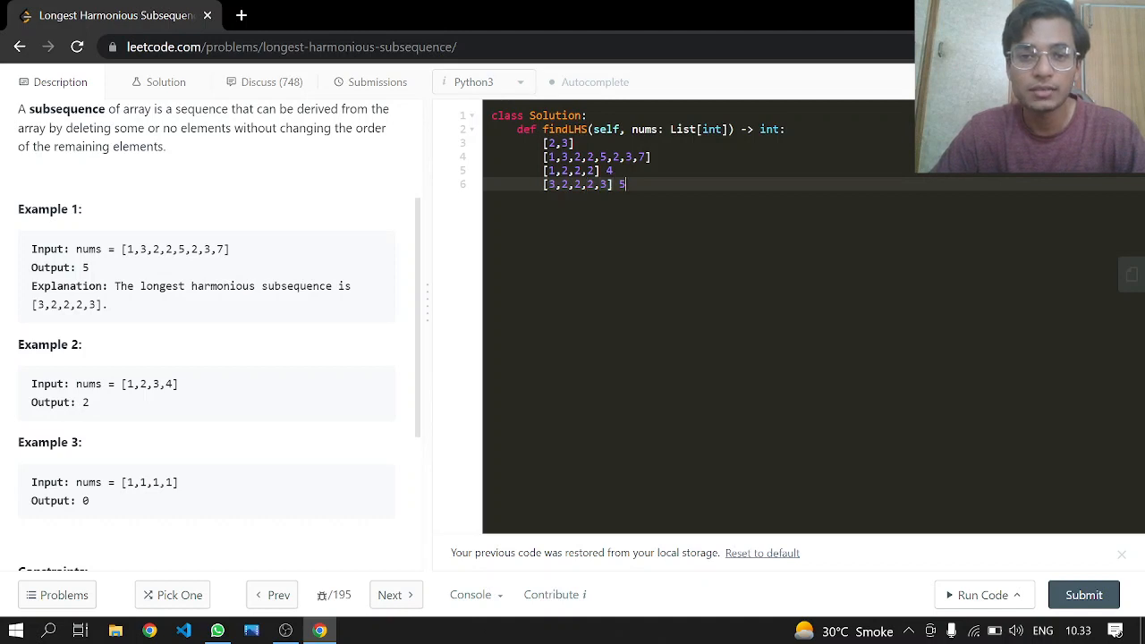
double_click(150, 482)
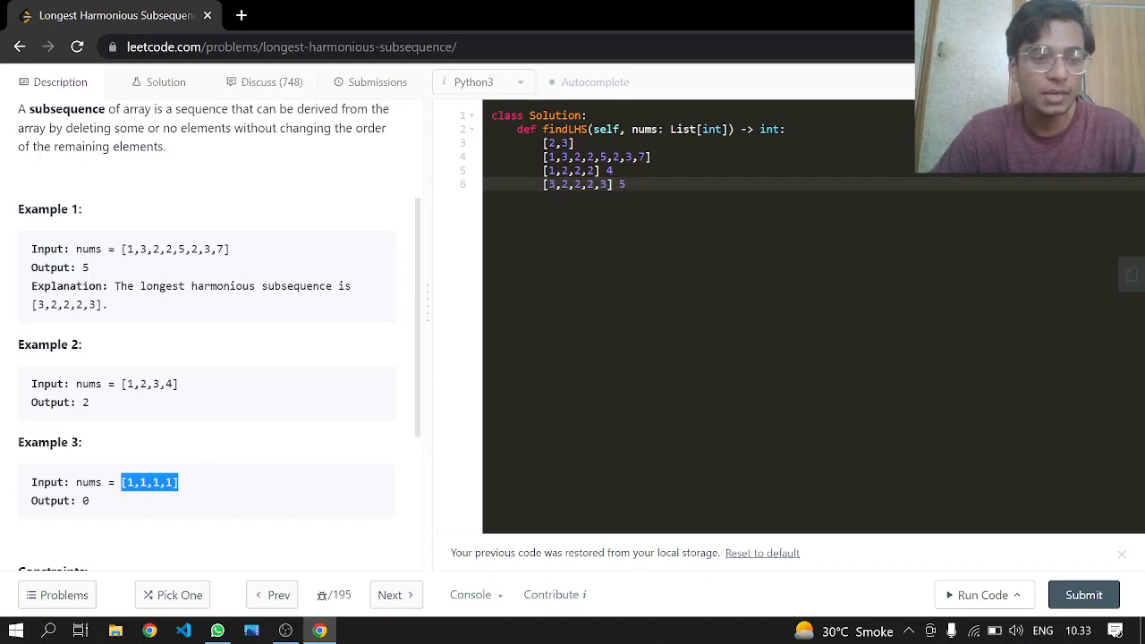
click(269, 481)
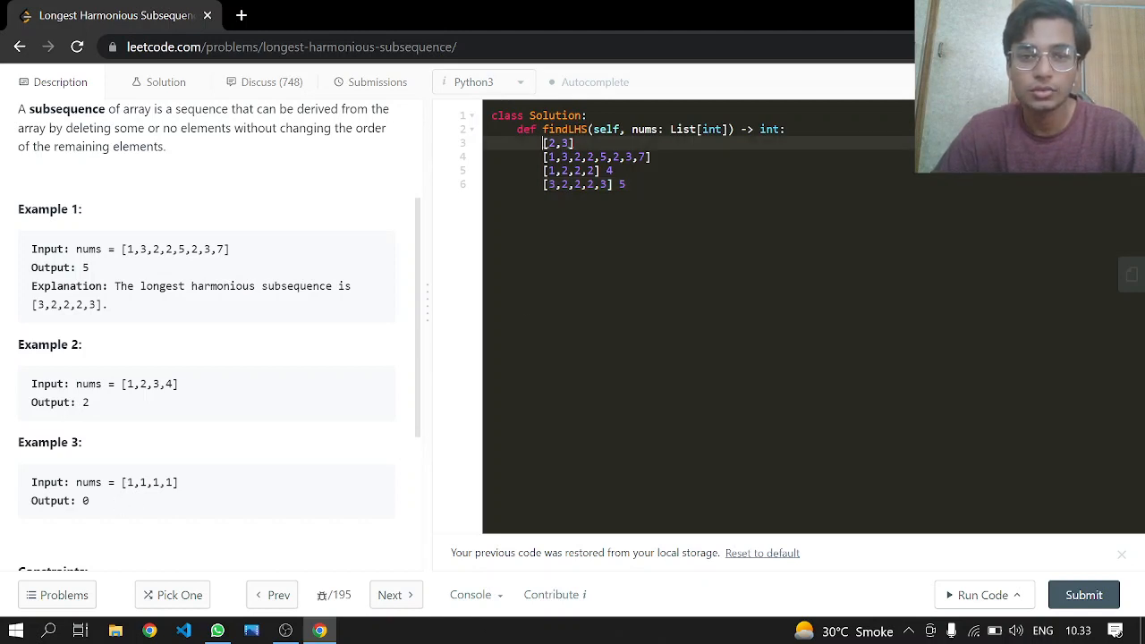
text(map)
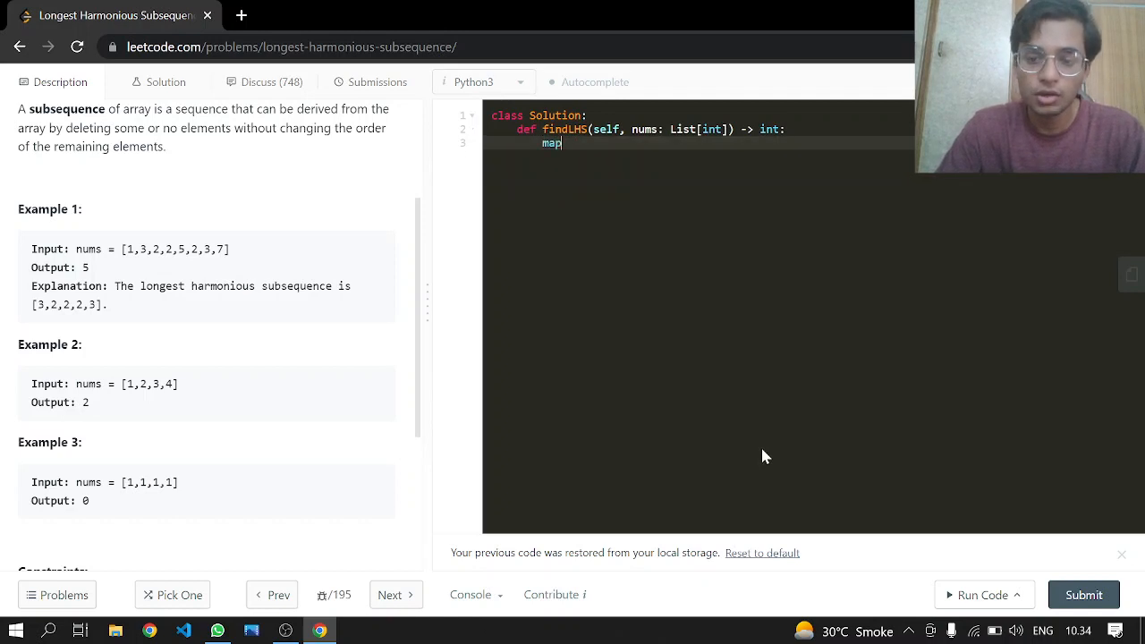
Step: Initialize an empty dictionary Map={} and count=0 in findLHS
key(Backspace)
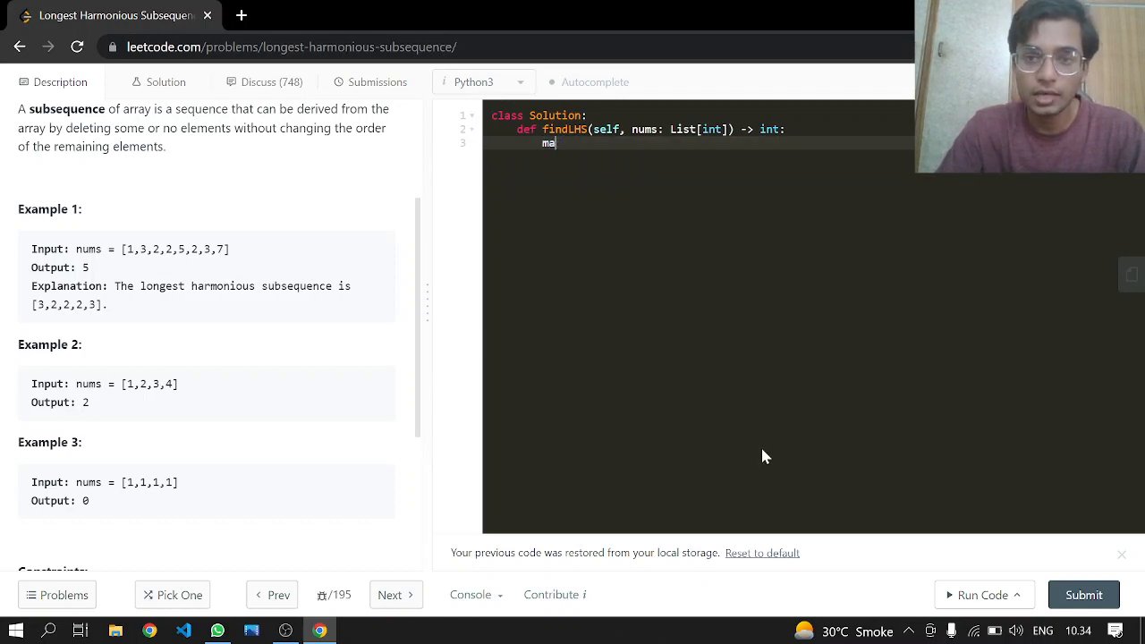
text(Map=)
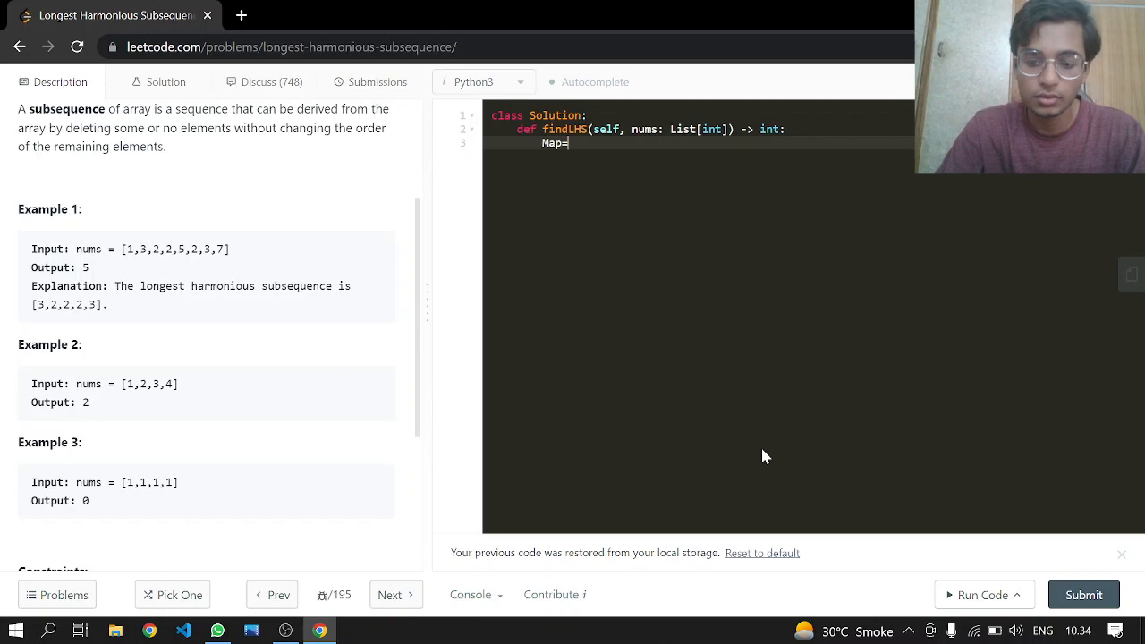
text({})
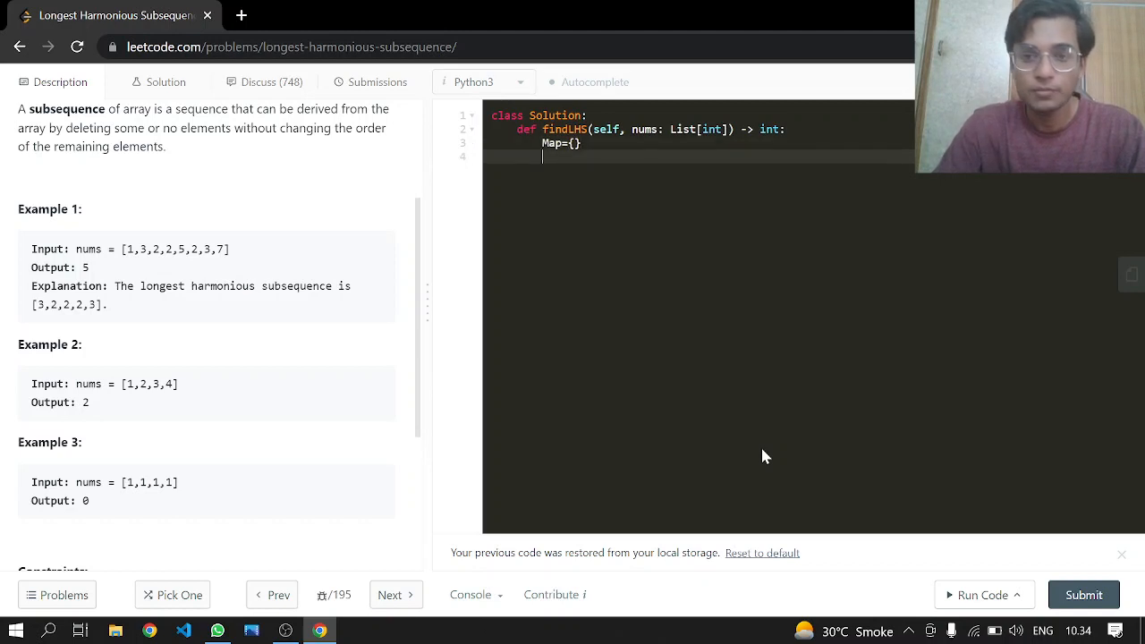
text(count)
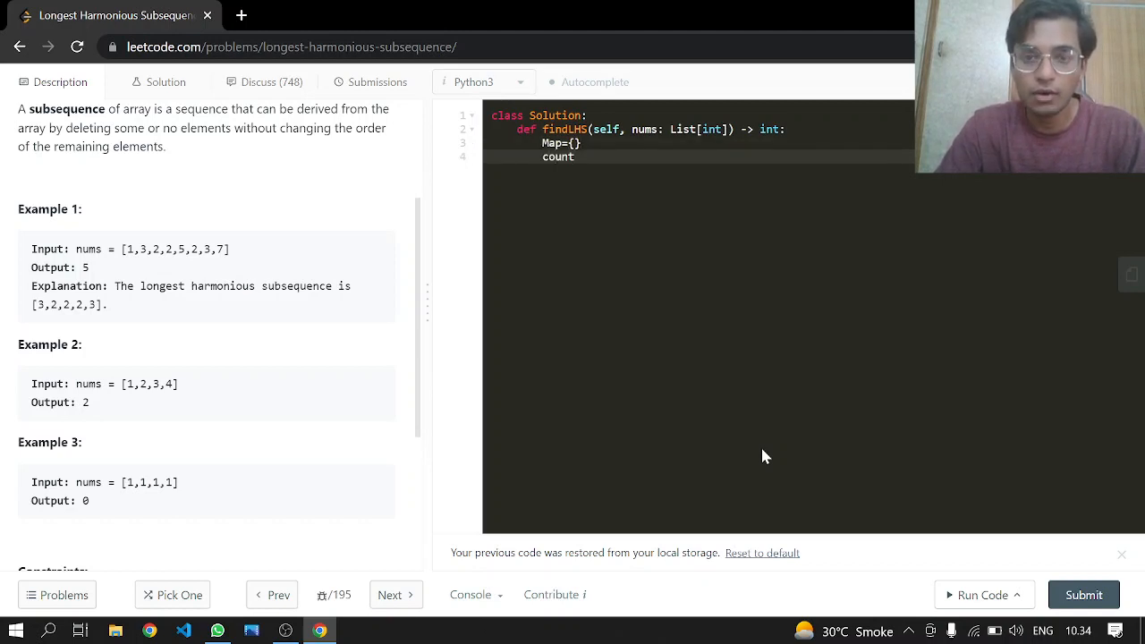
text(=0)
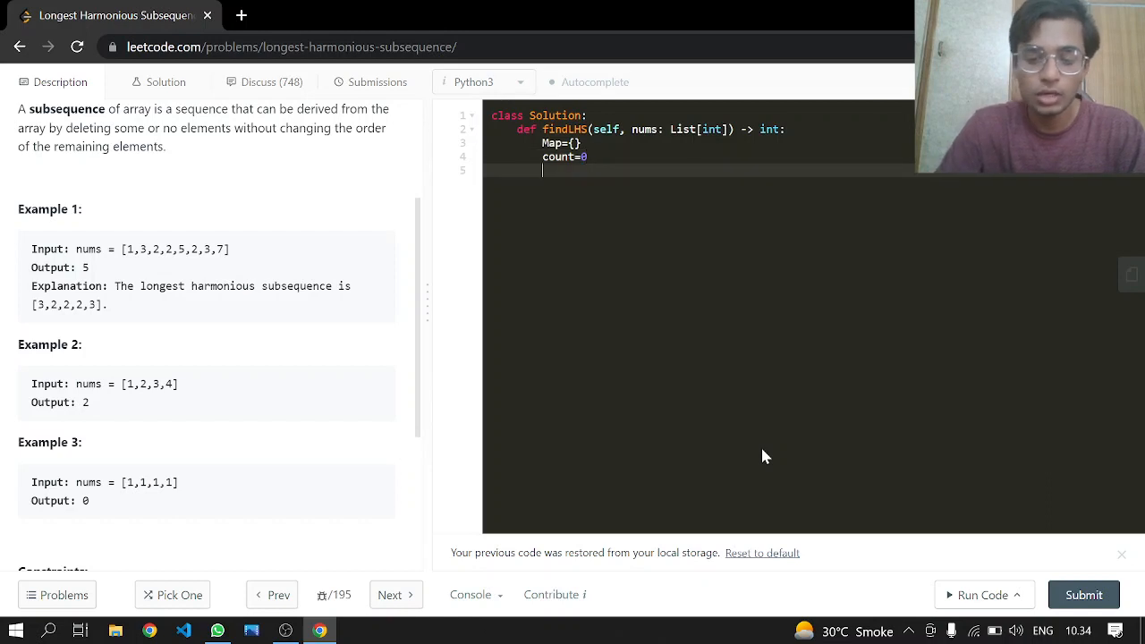
Step: Loop over nums, setting Map[nums[i]] to 1 for new keys, else incrementing it
text(for i in range(lne)
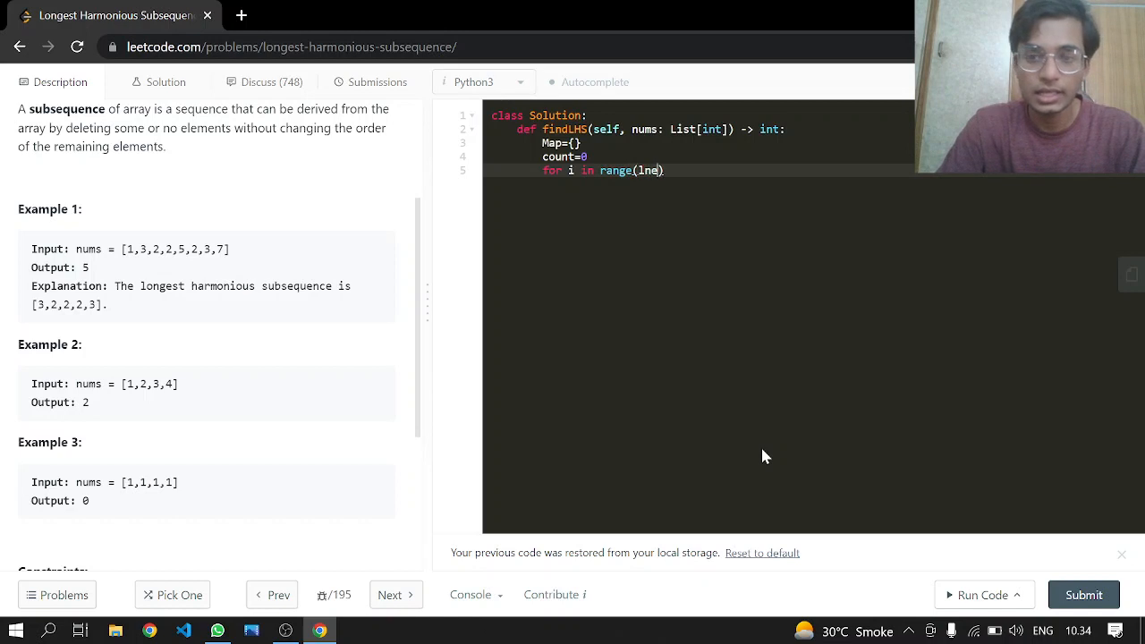
text(len)
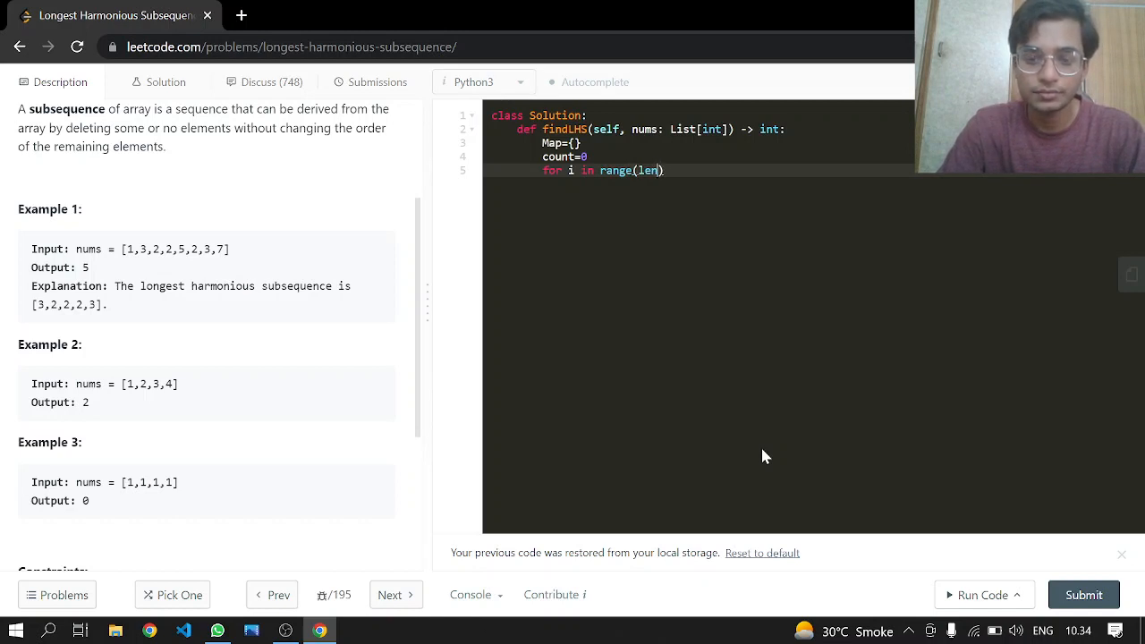
text(nums)
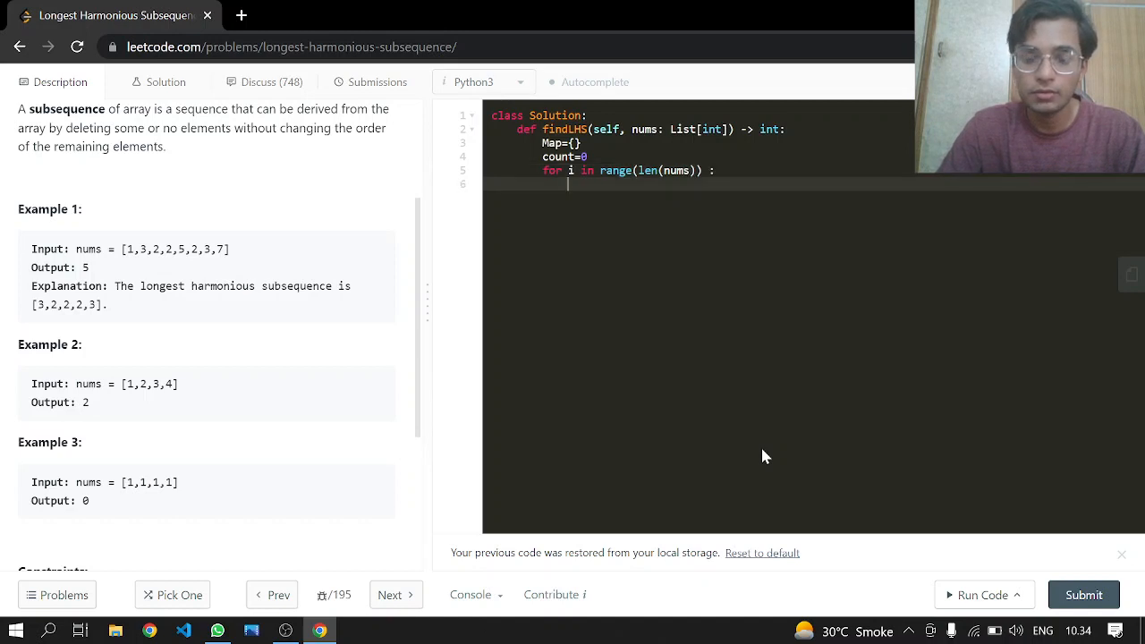
text(if nu)
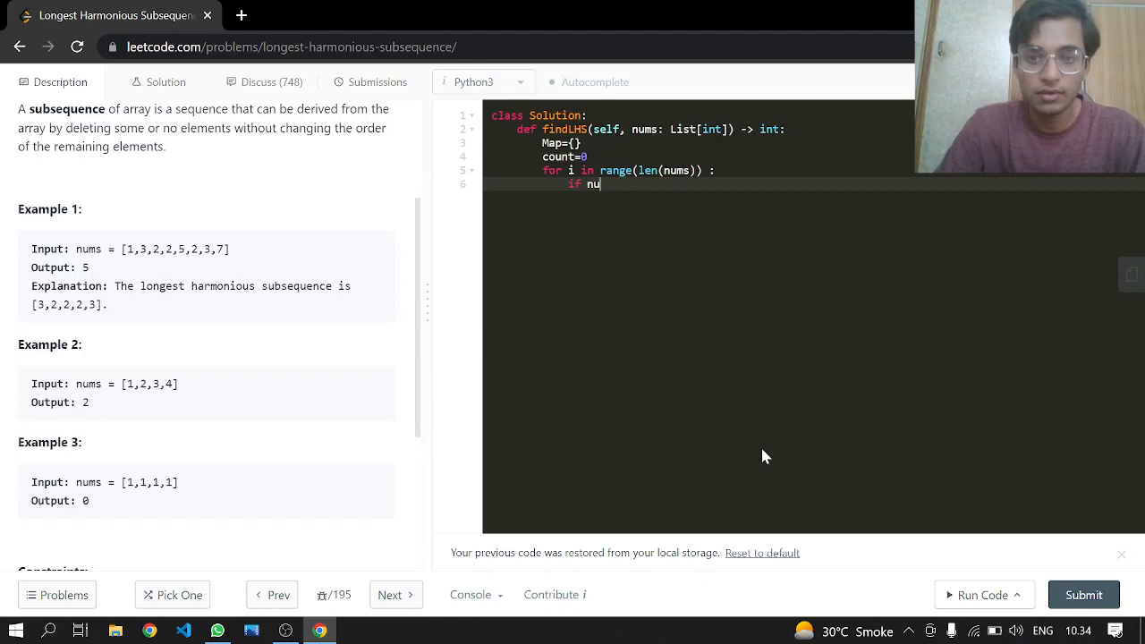
text(ms[i] o)
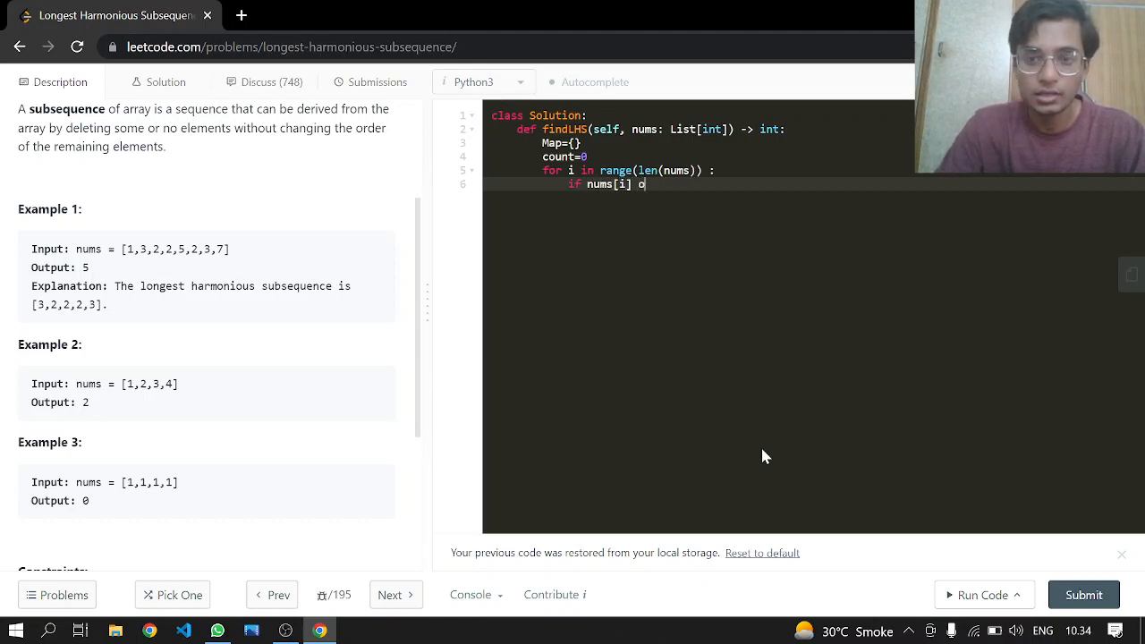
text(not in Map :)
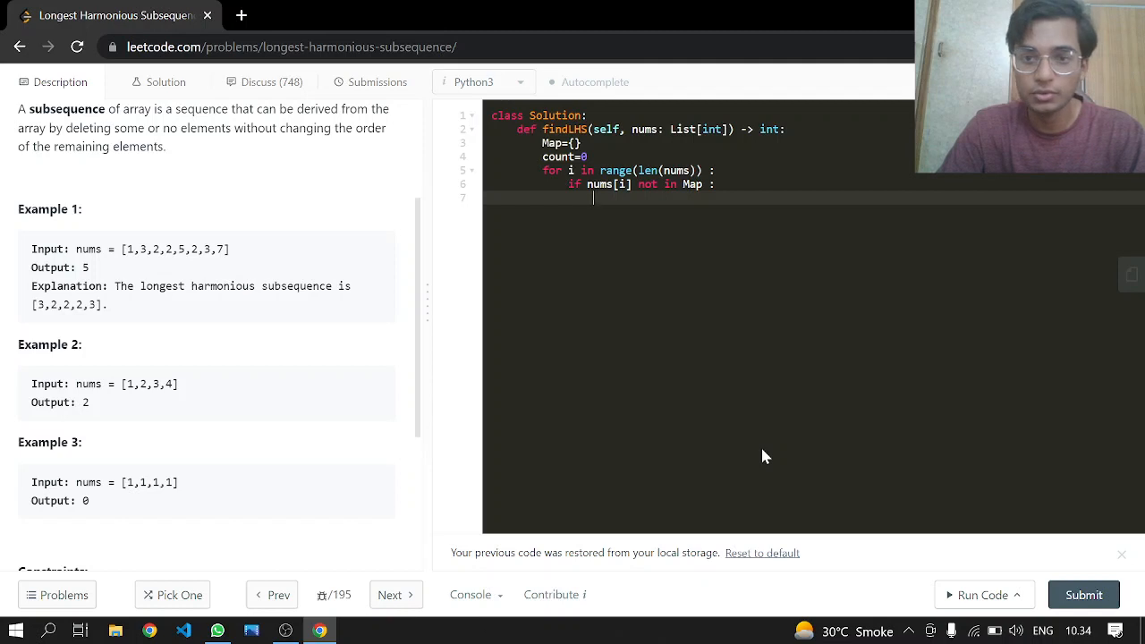
text(Map[])
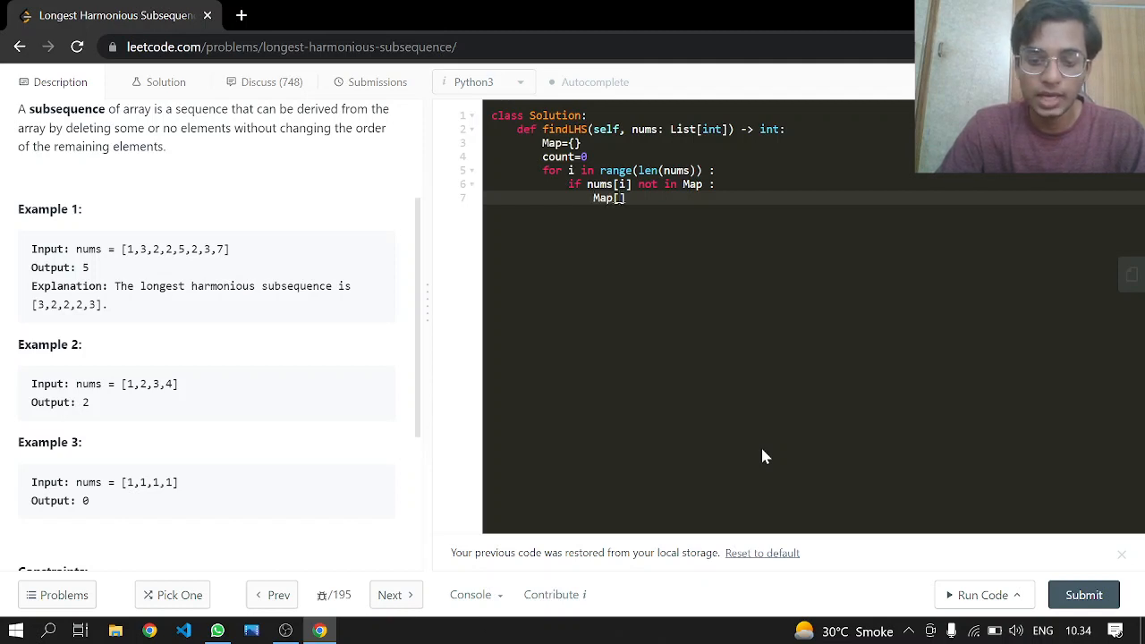
text(nums[i]] =1)
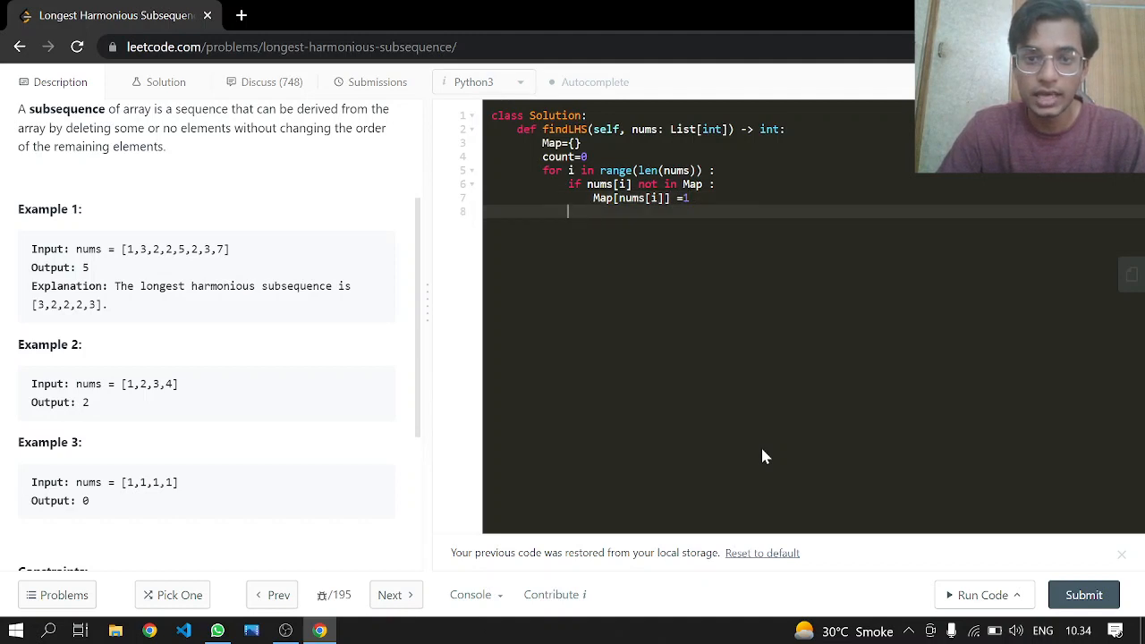
text(else:)
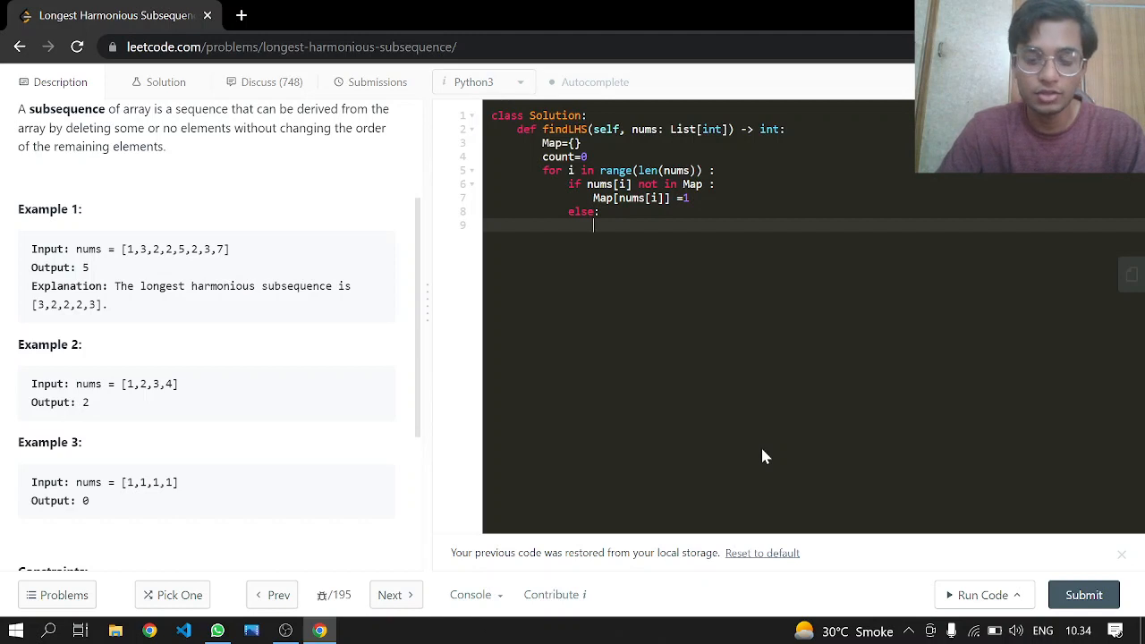
text(Map[num])
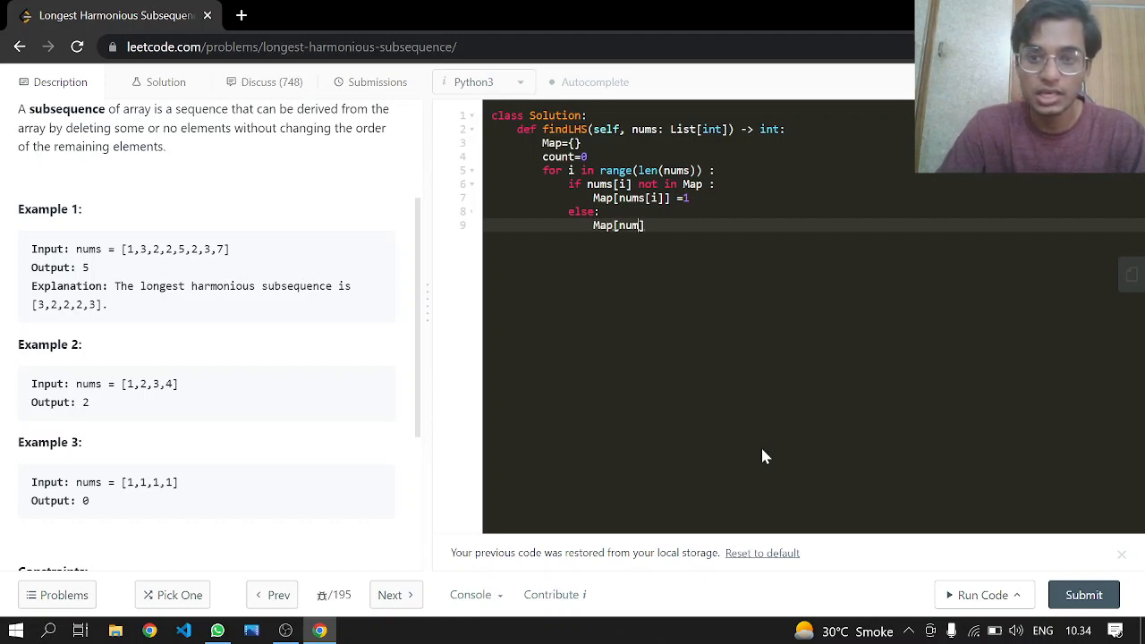
text(s[i])
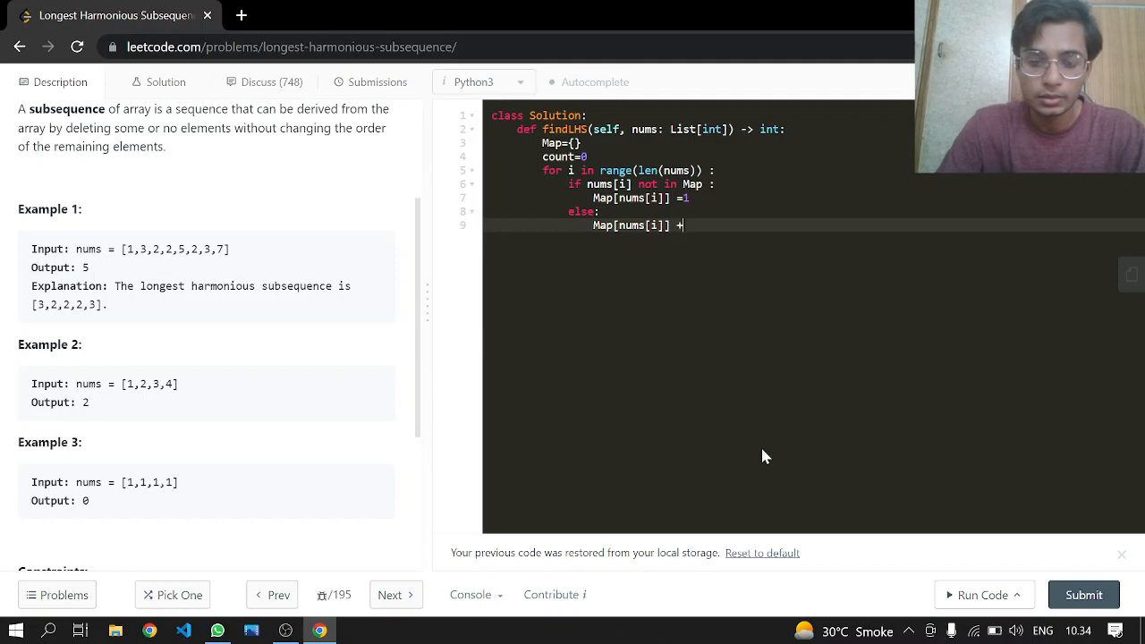
text(=1)
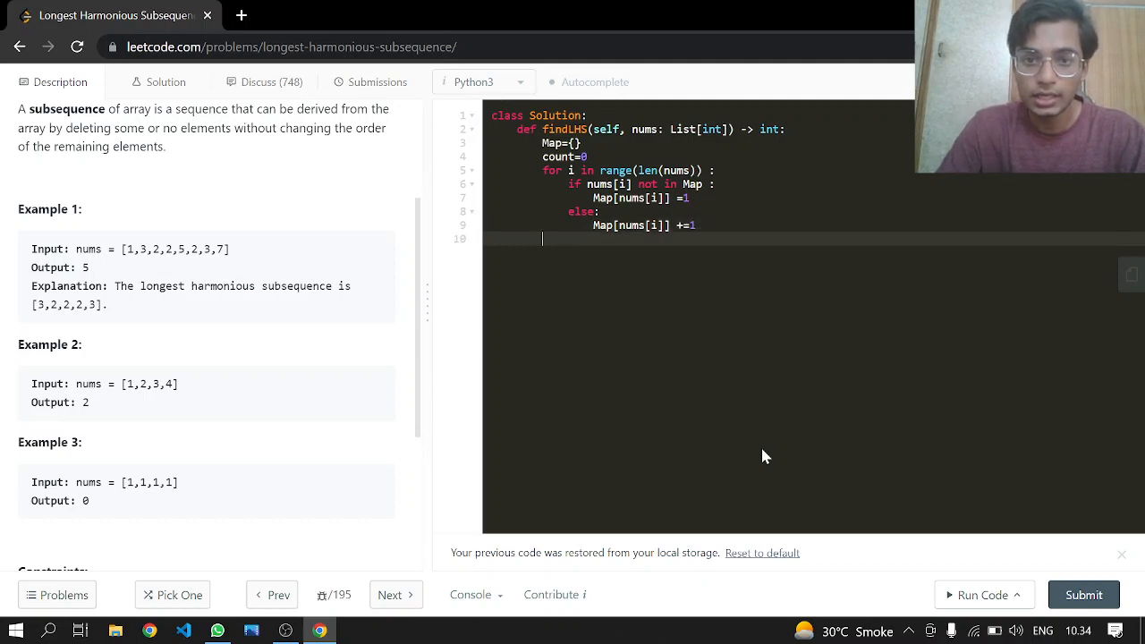
text(for)
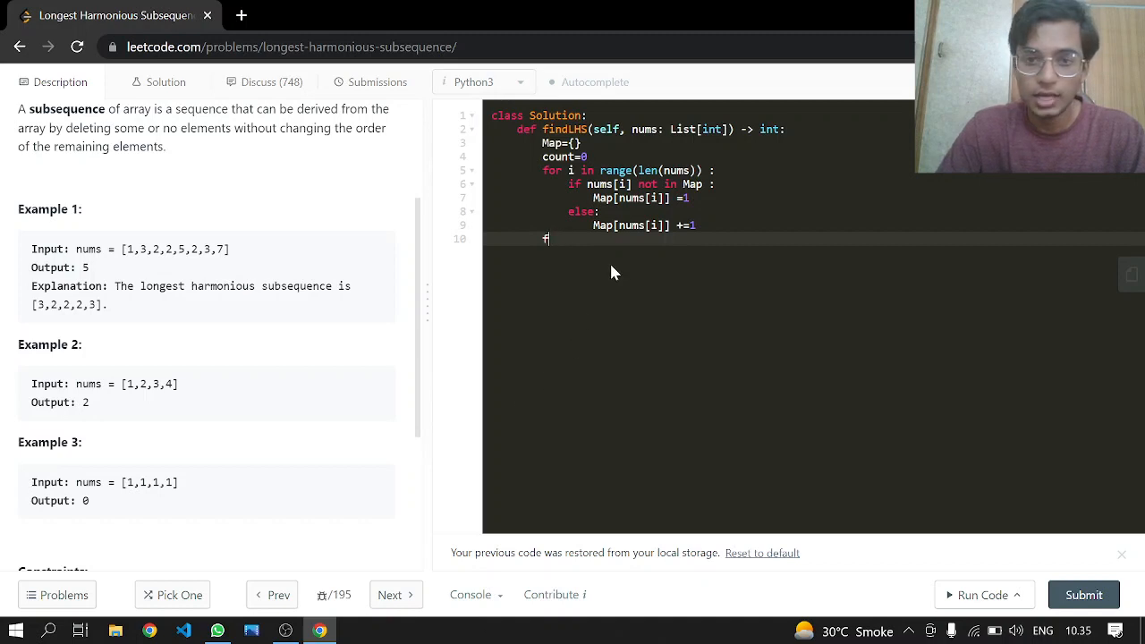
Step: Add 'if len(Map) <= 1: return 0' below the counting loop
text(if as)
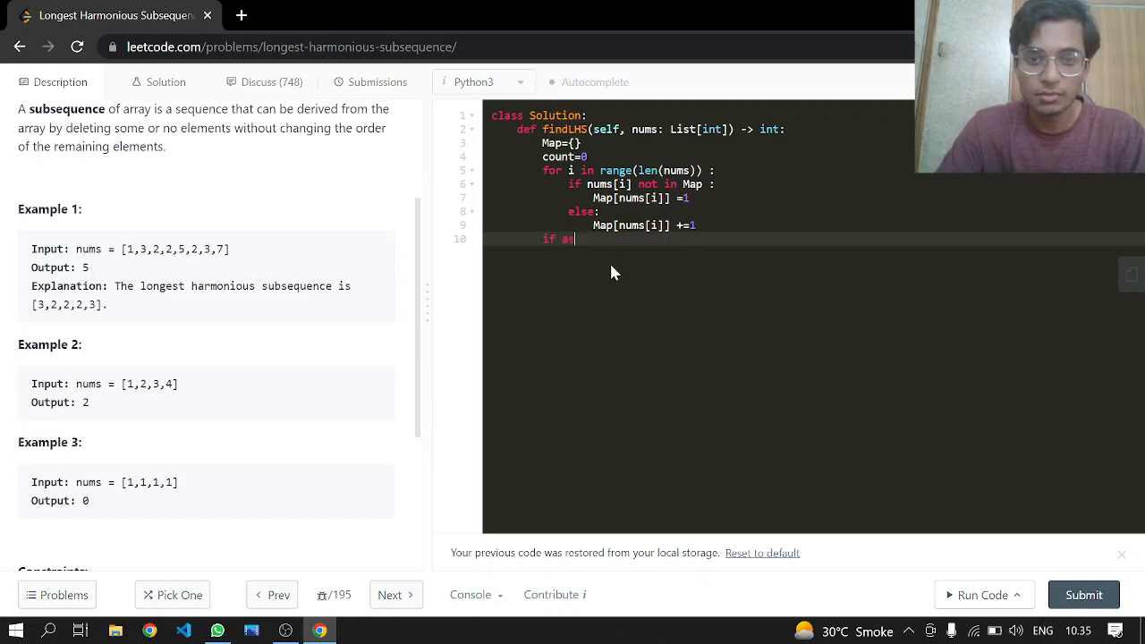
text(len()
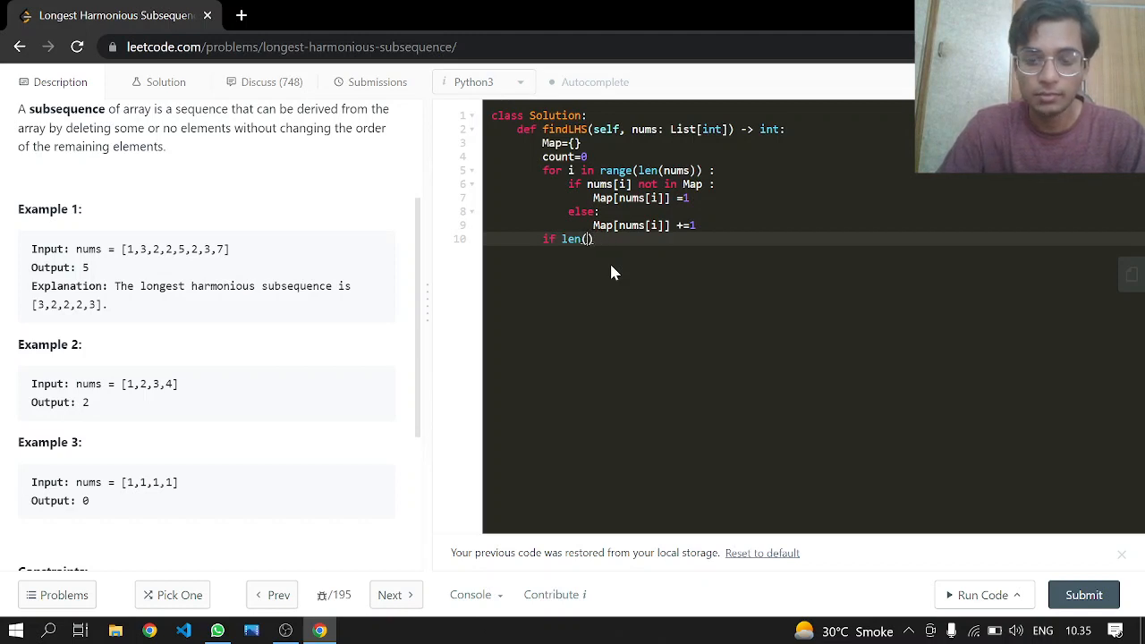
text(Map)
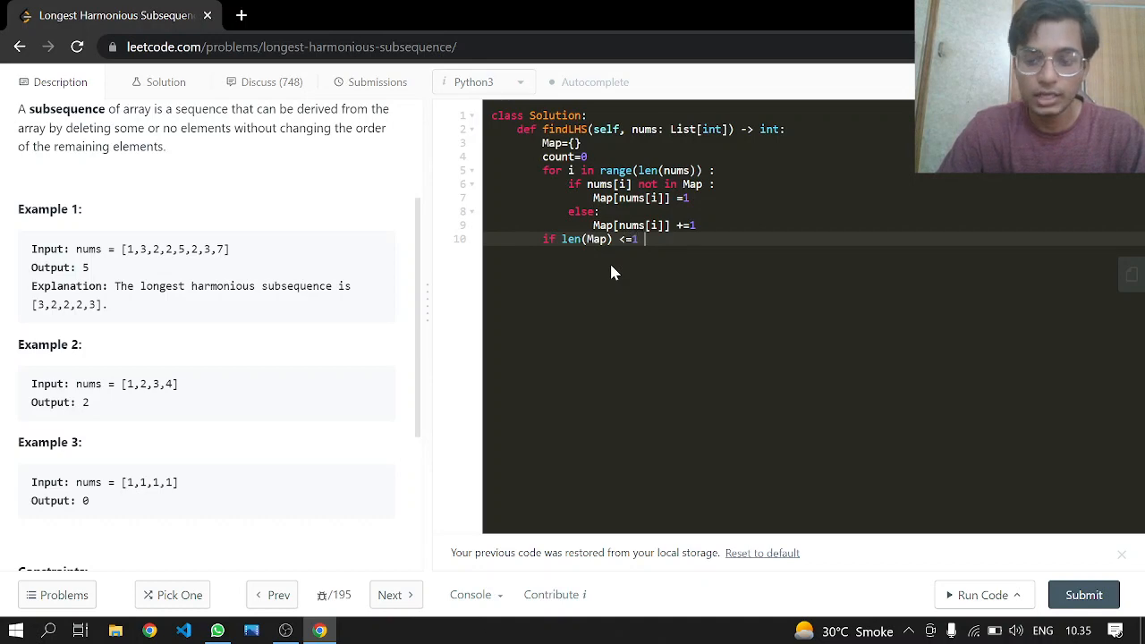
key(Return)
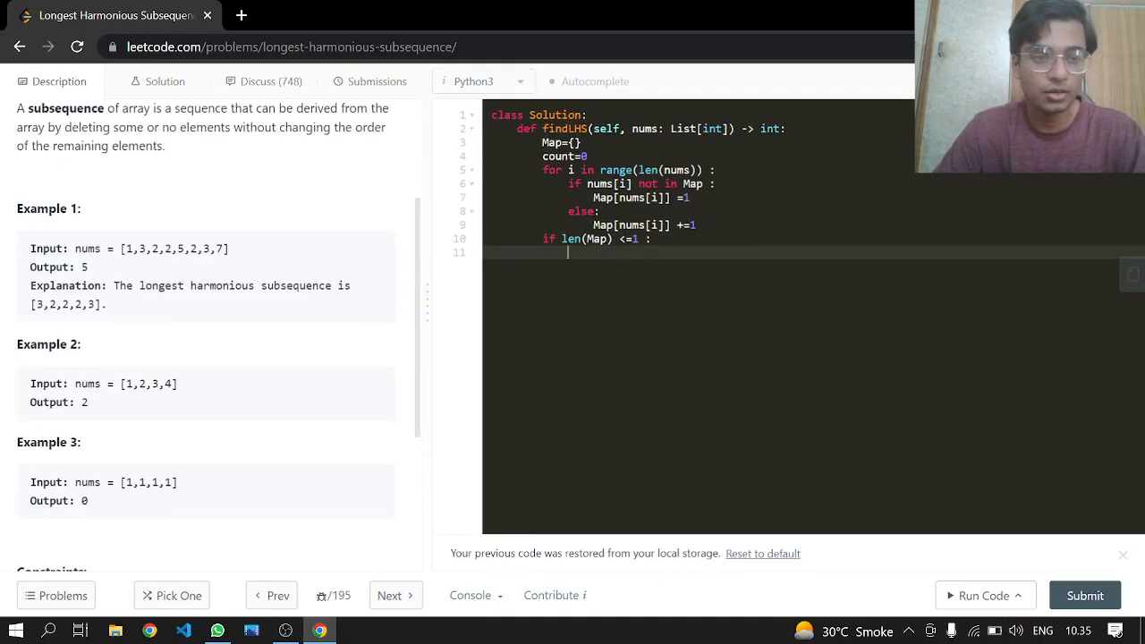
text(r)
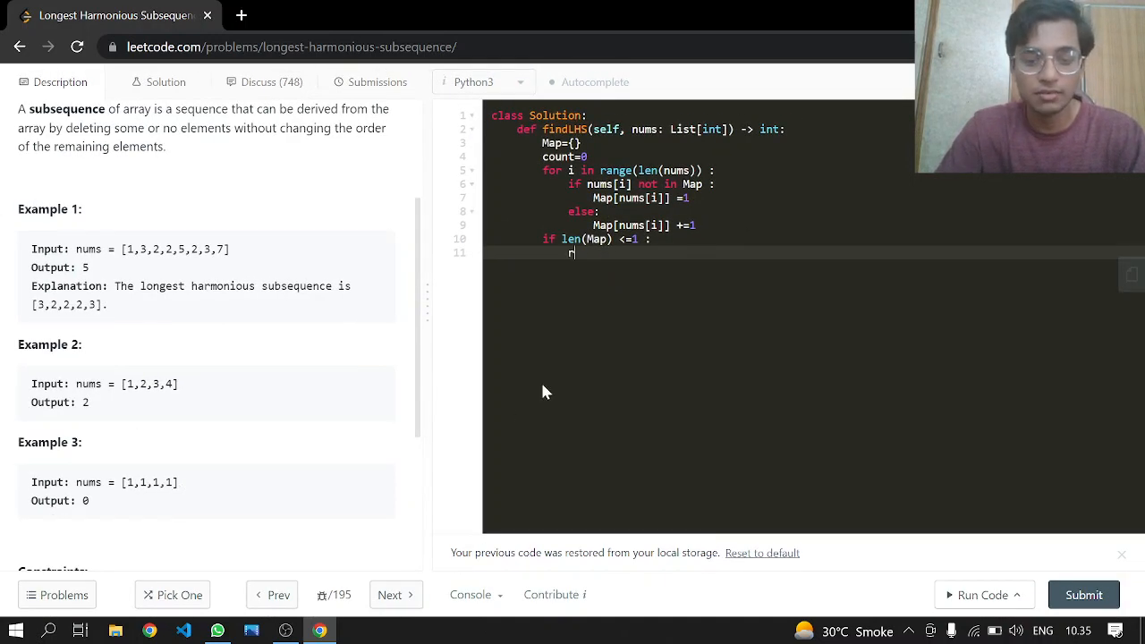
text(return 0)
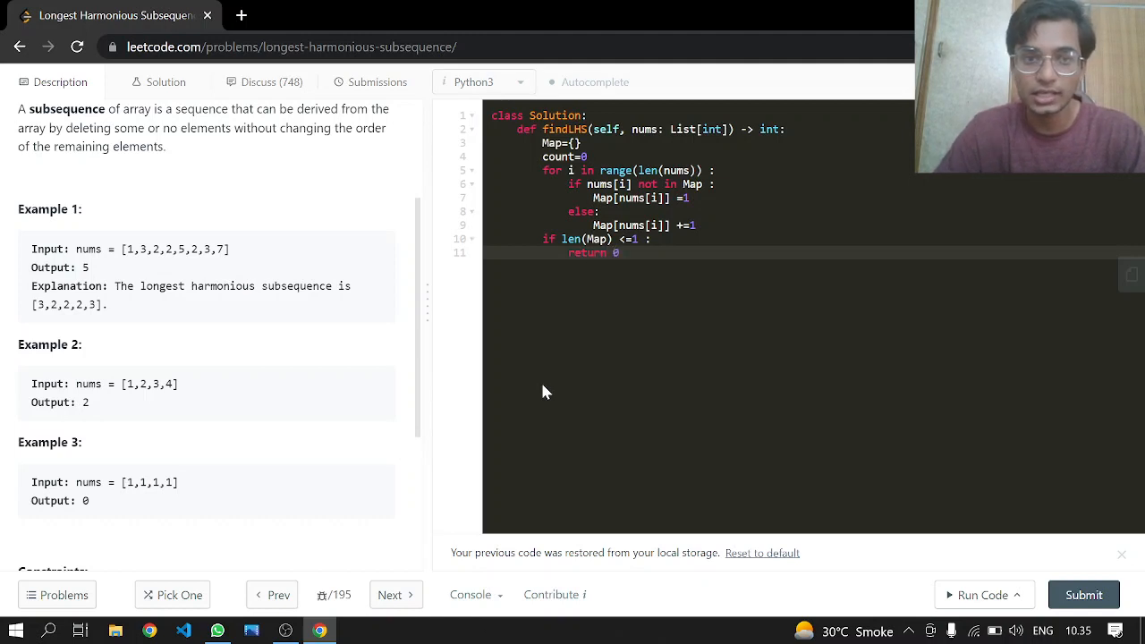
text(f)
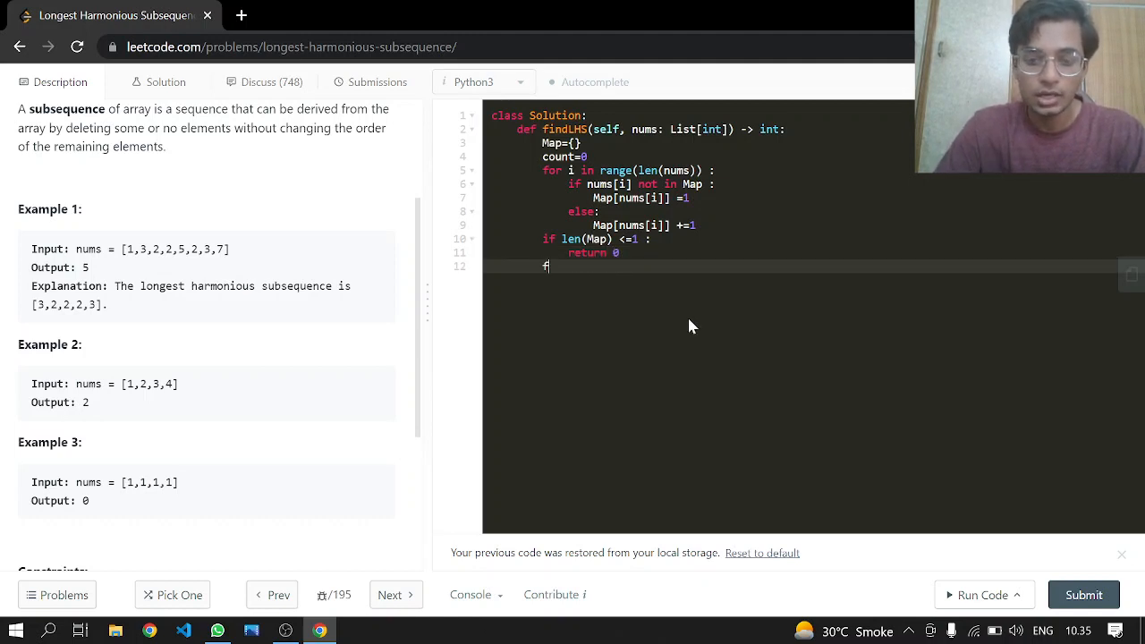
Step: Loop over Map keys, updating count = max(count, Map[key] + Map[key+1]) when key+1 exists
text(or)
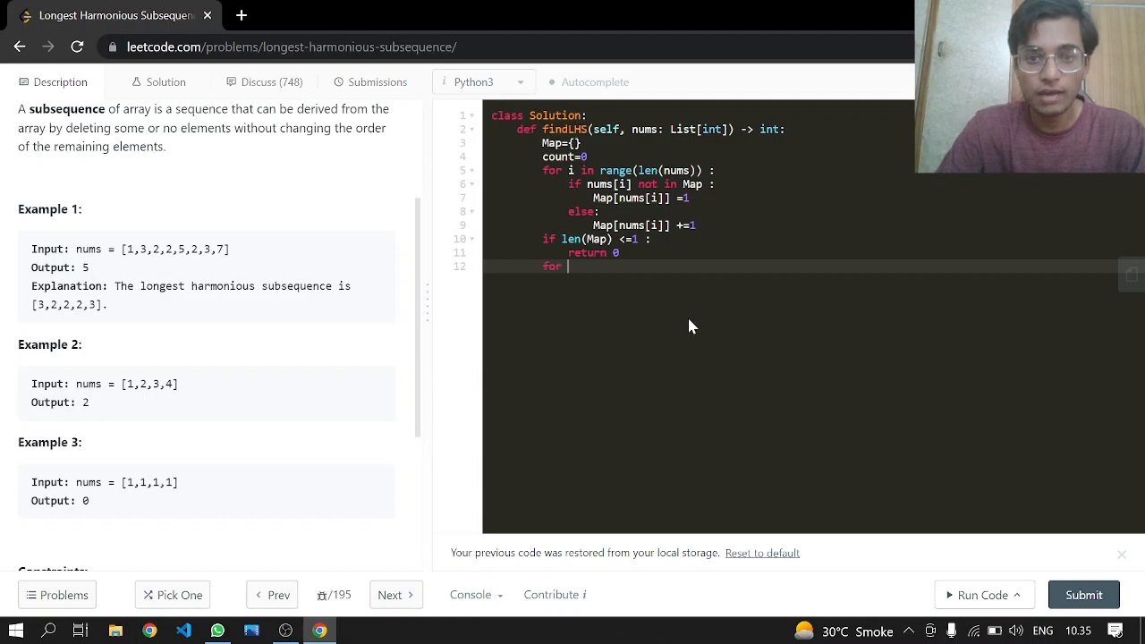
text(key)
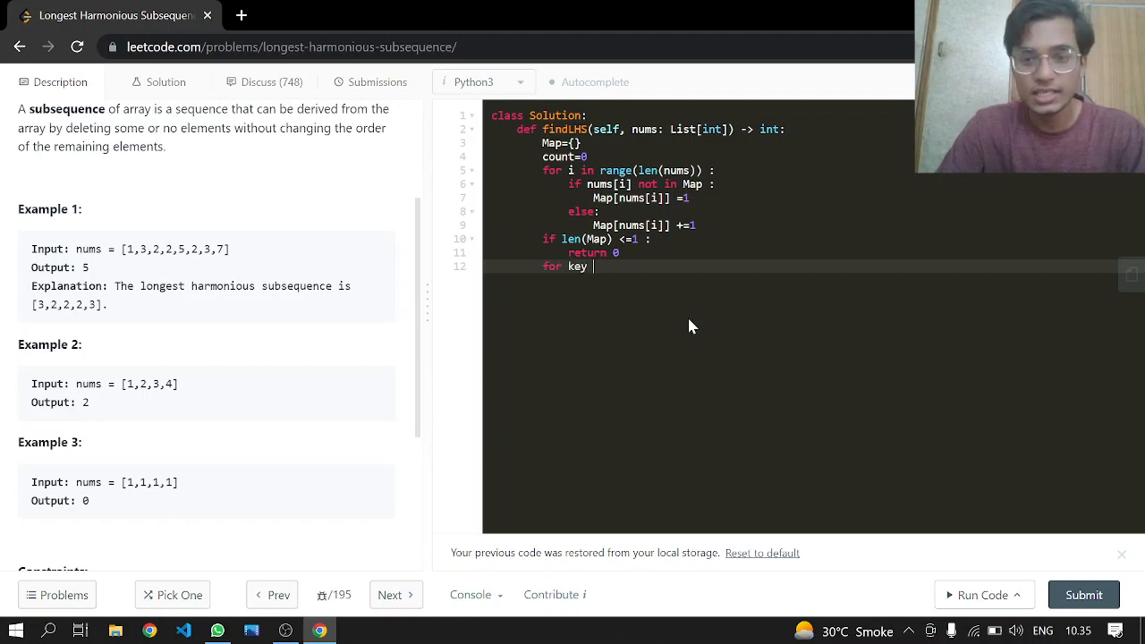
text(in Map :)
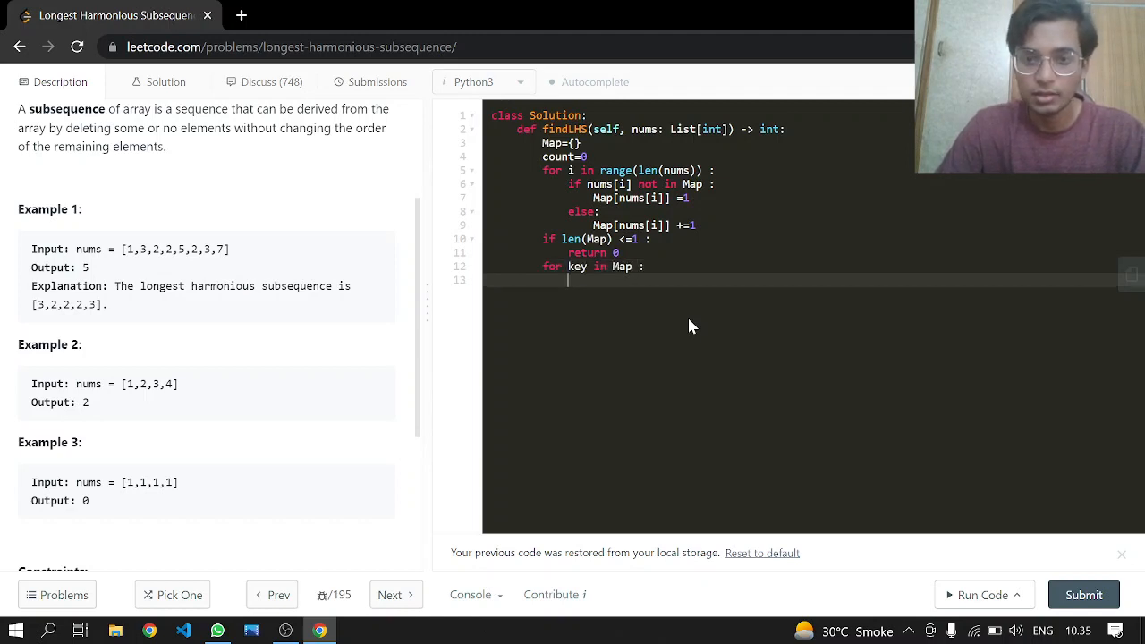
text(if key)
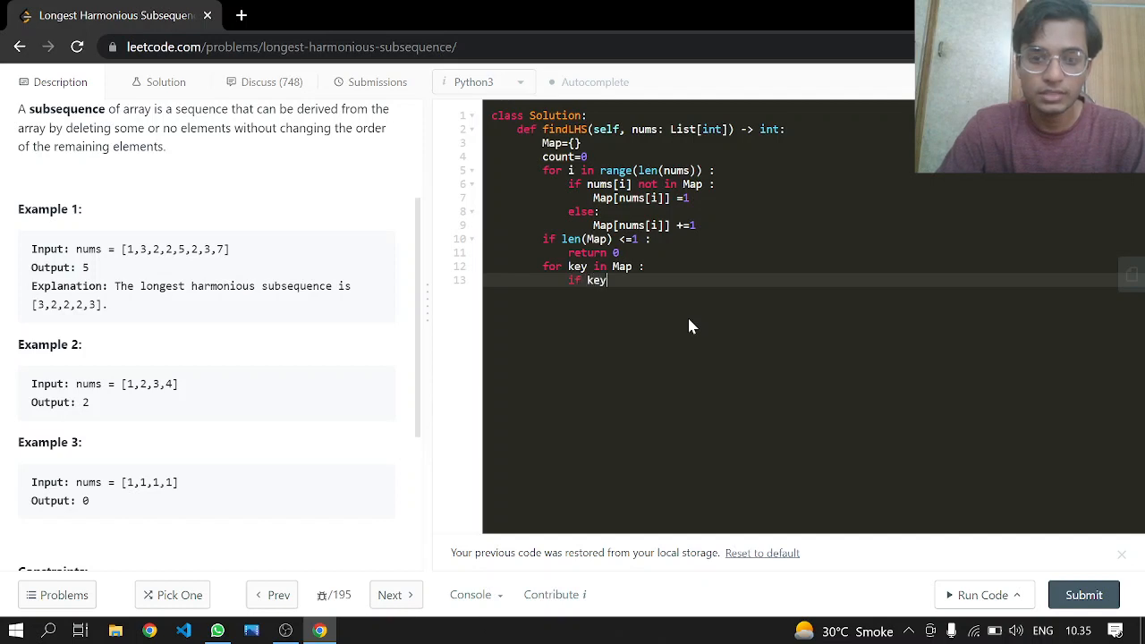
text(+1 in)
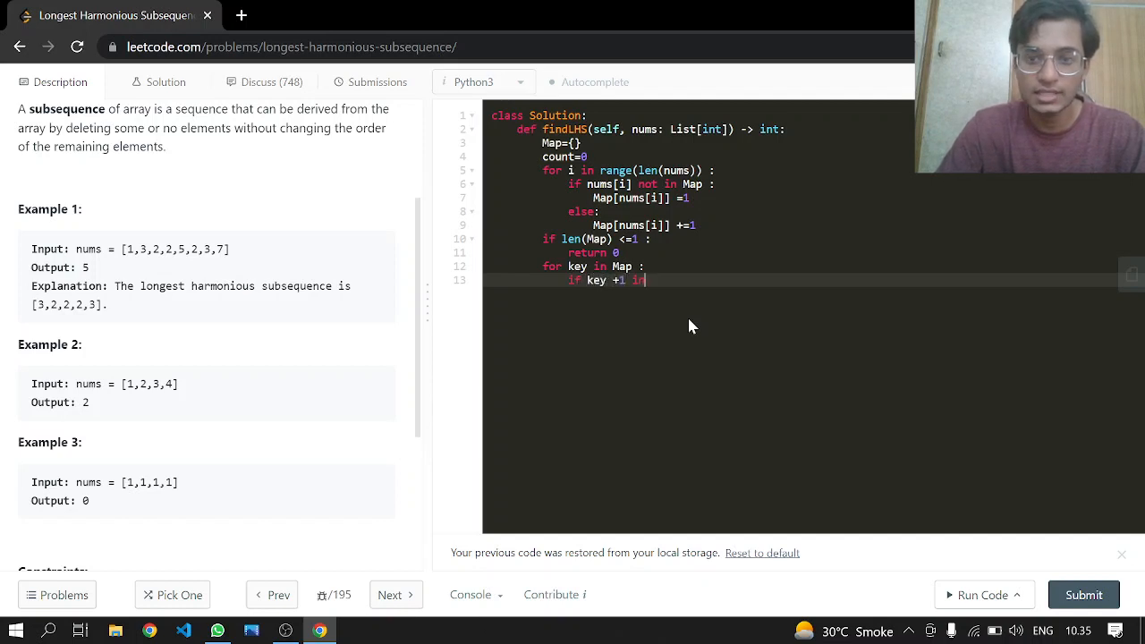
text(MAp)
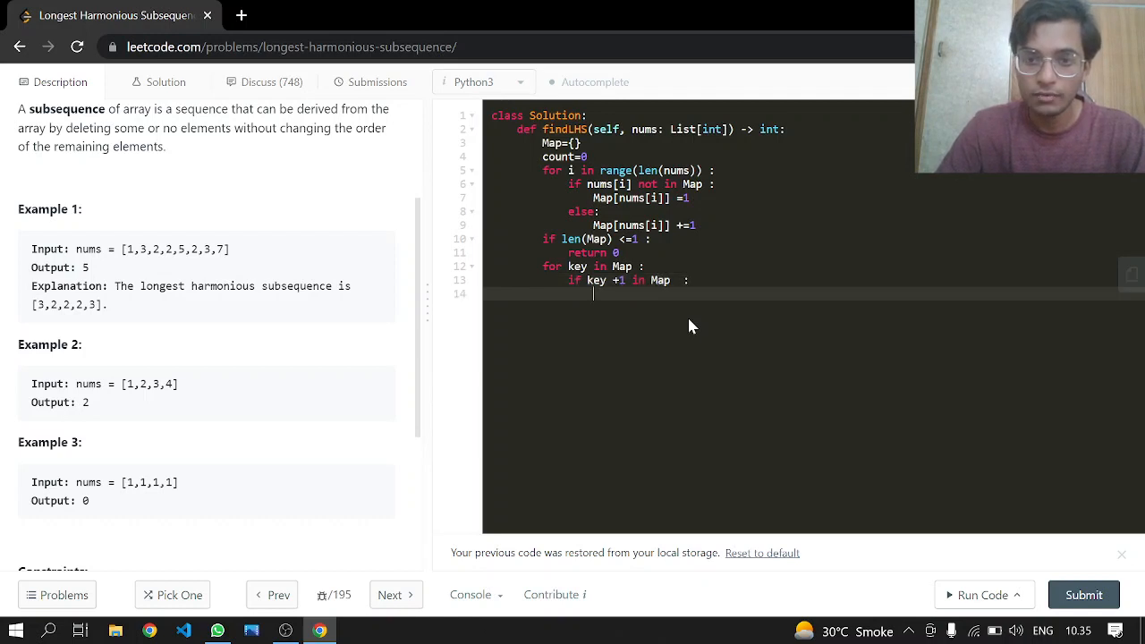
text(coutn)
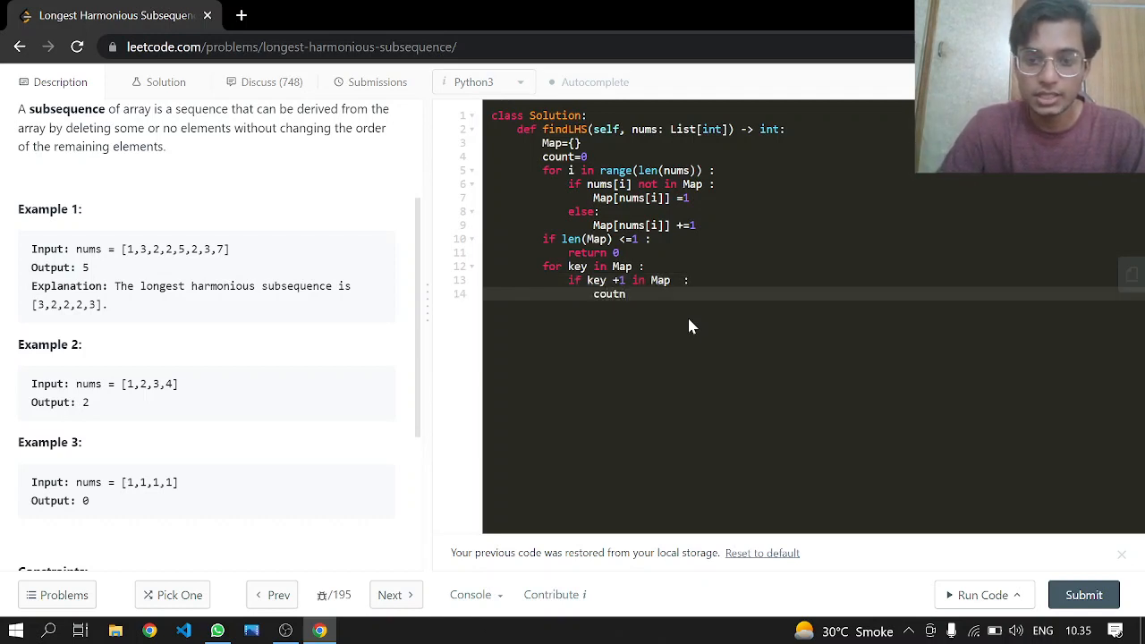
key(Backspace)
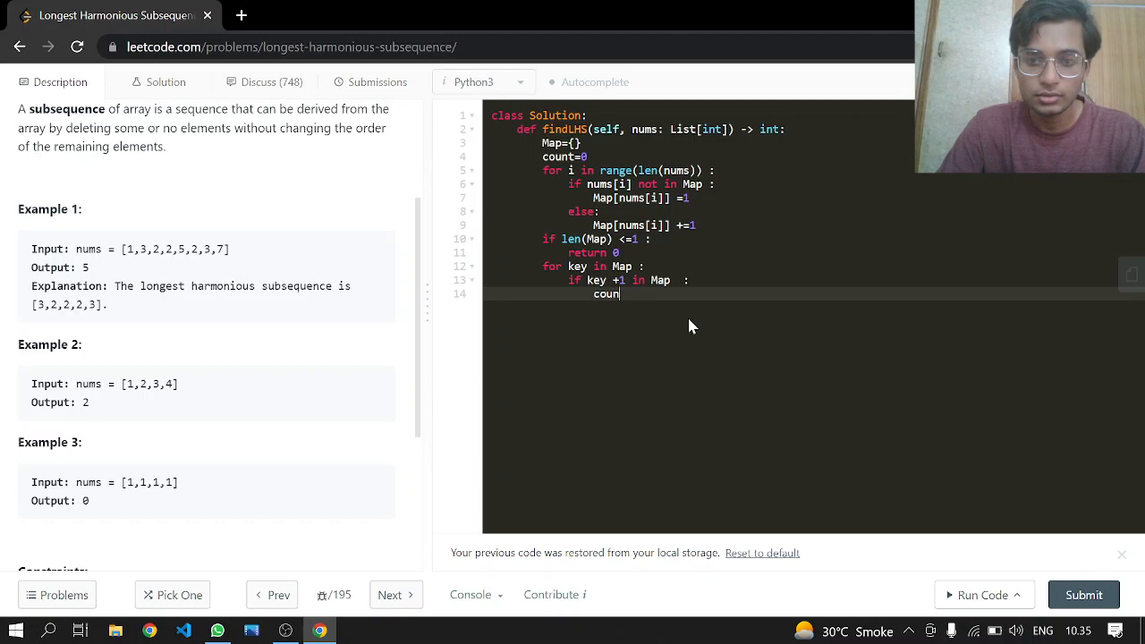
text(t=)
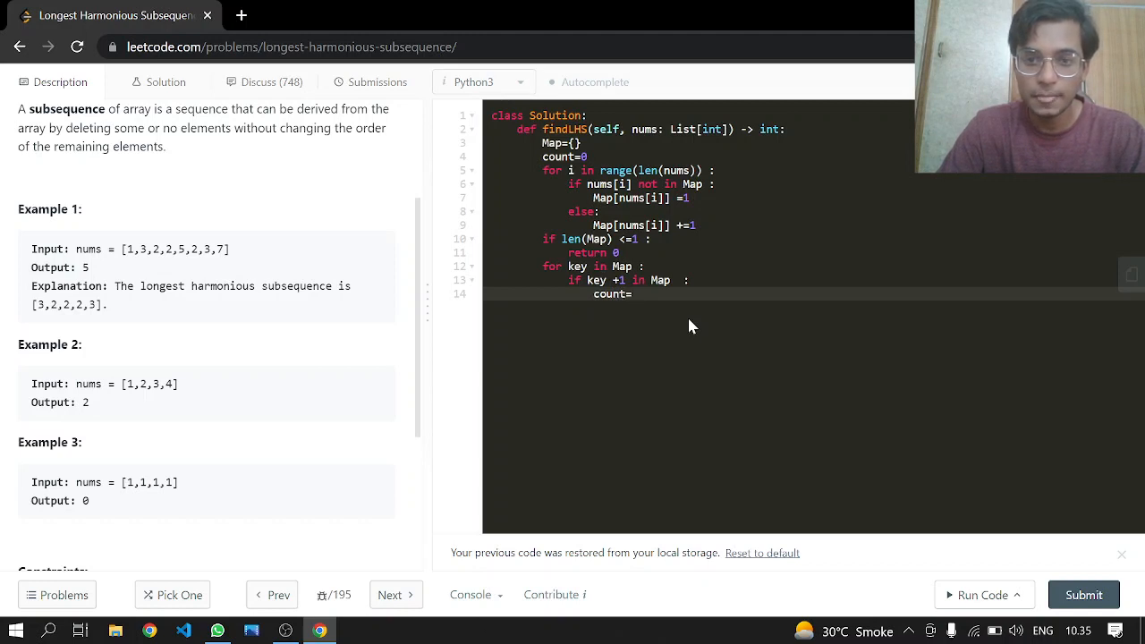
text(max()
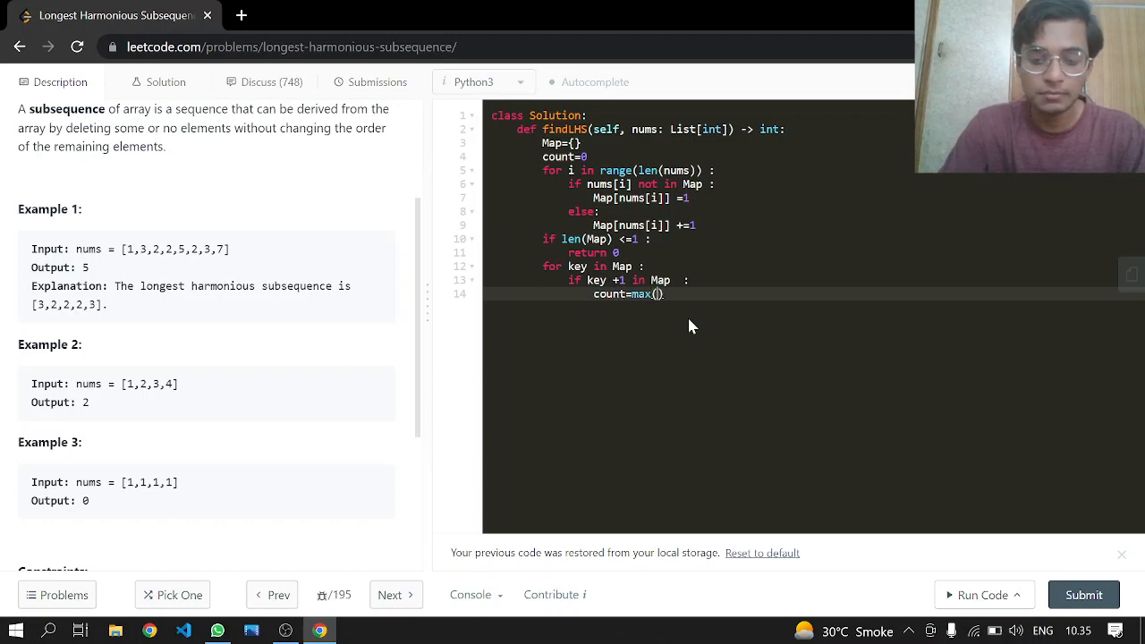
text(count,)
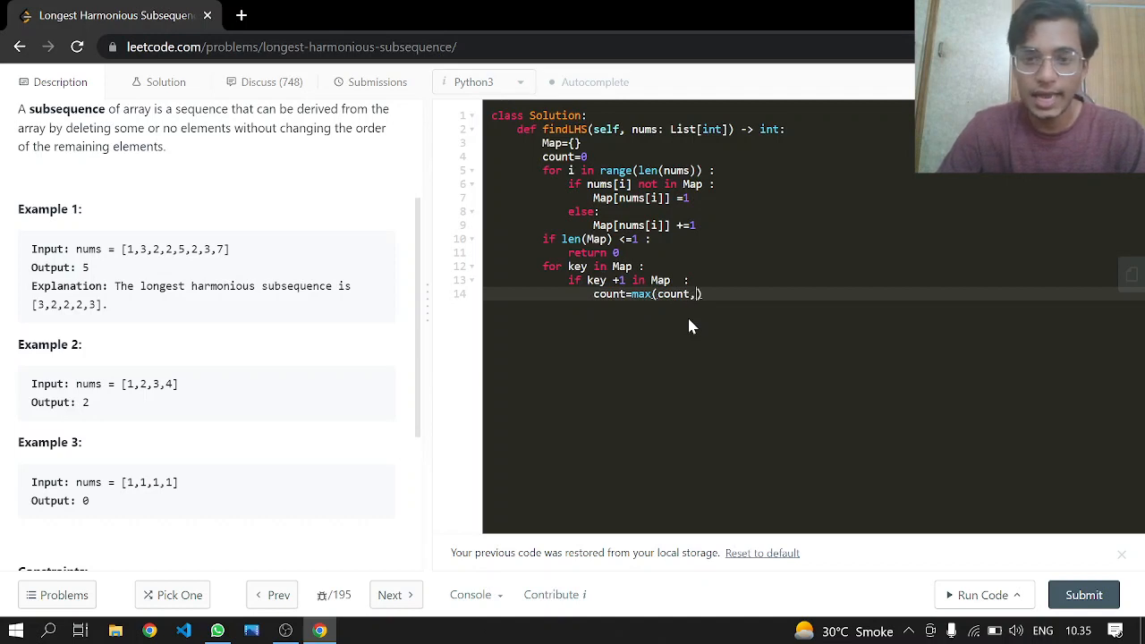
text(Map)
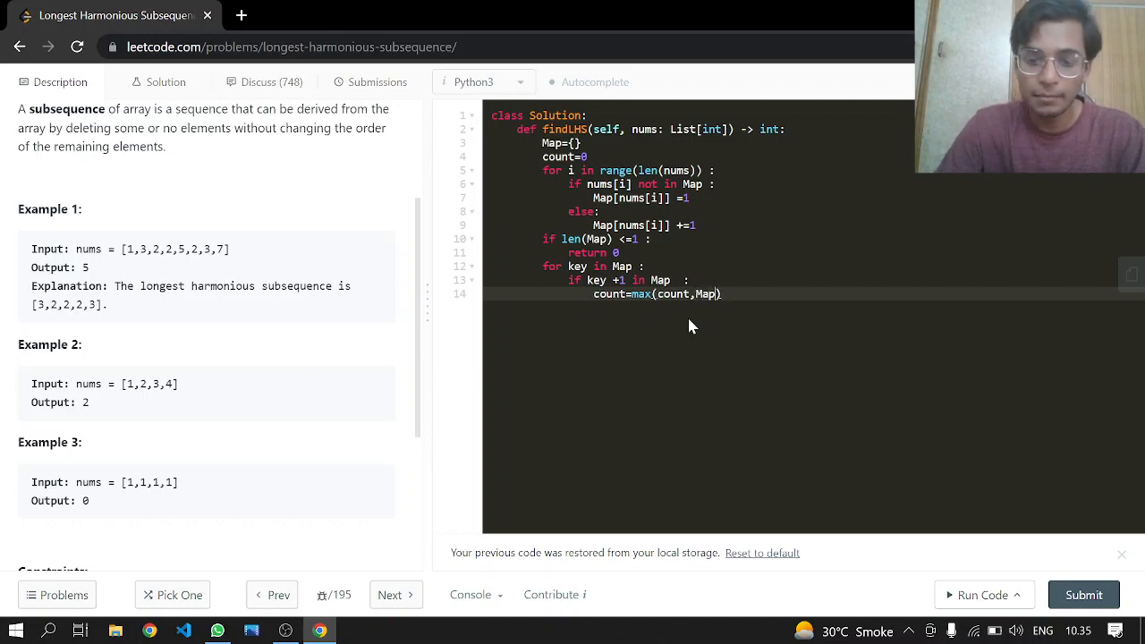
text([key])
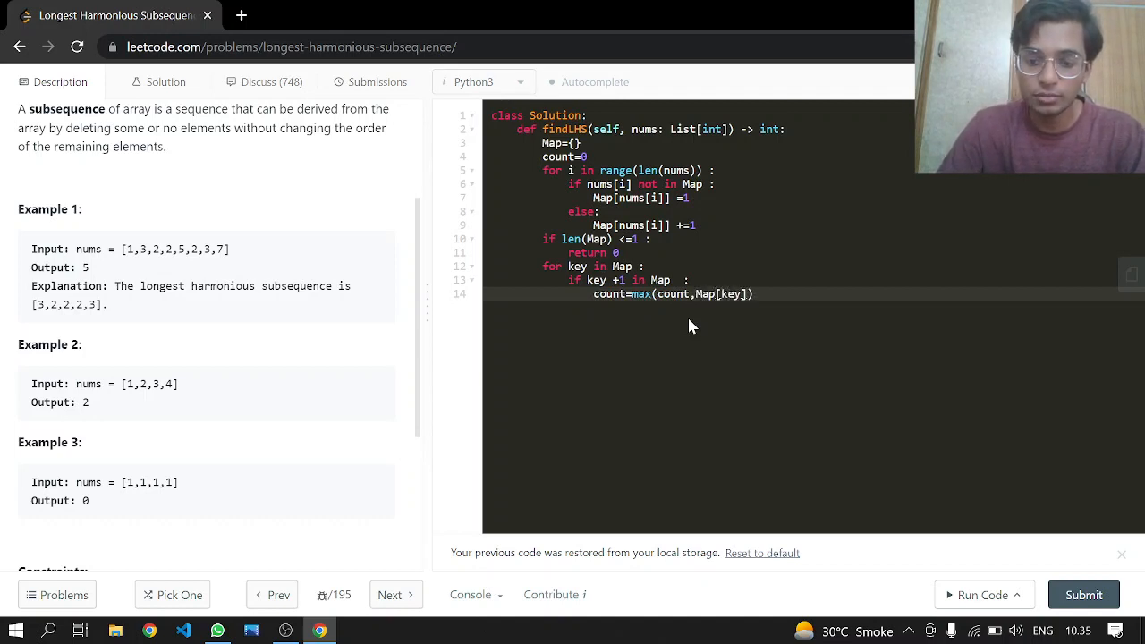
text(+))
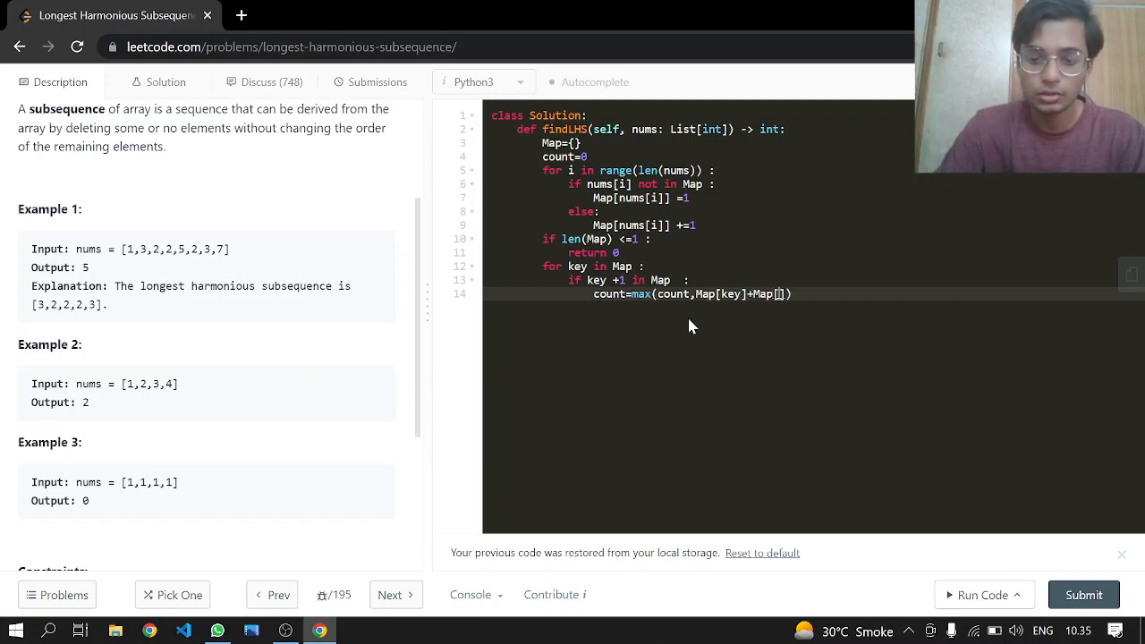
text(kay+1)
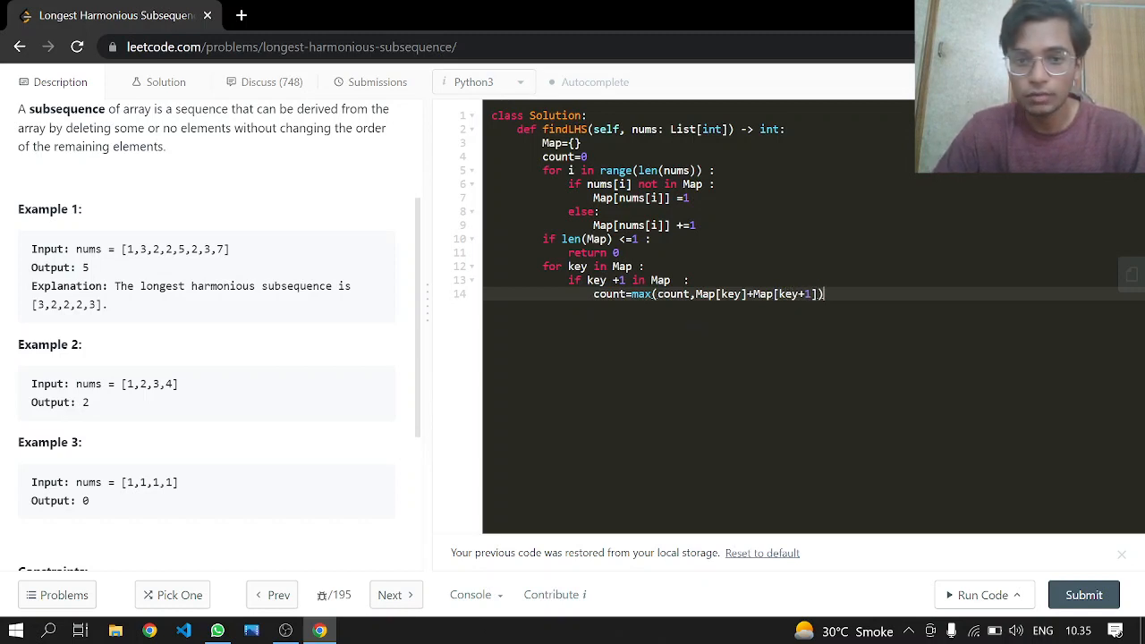
Step: Add 'return count', run the code on Example 1, and submit
text(re)
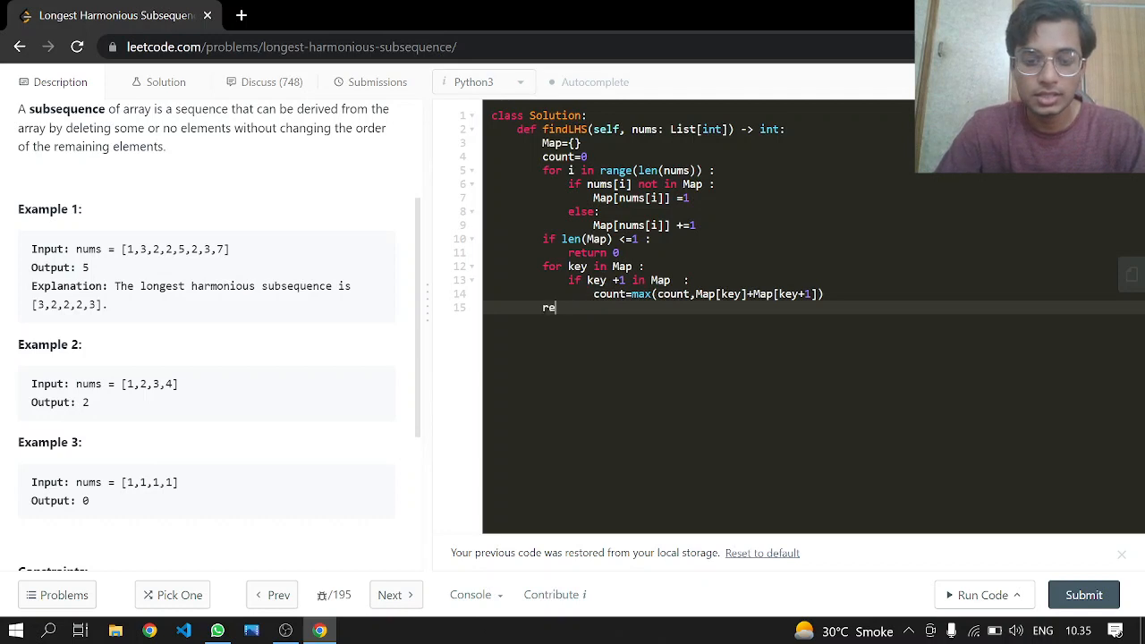
text(turn)
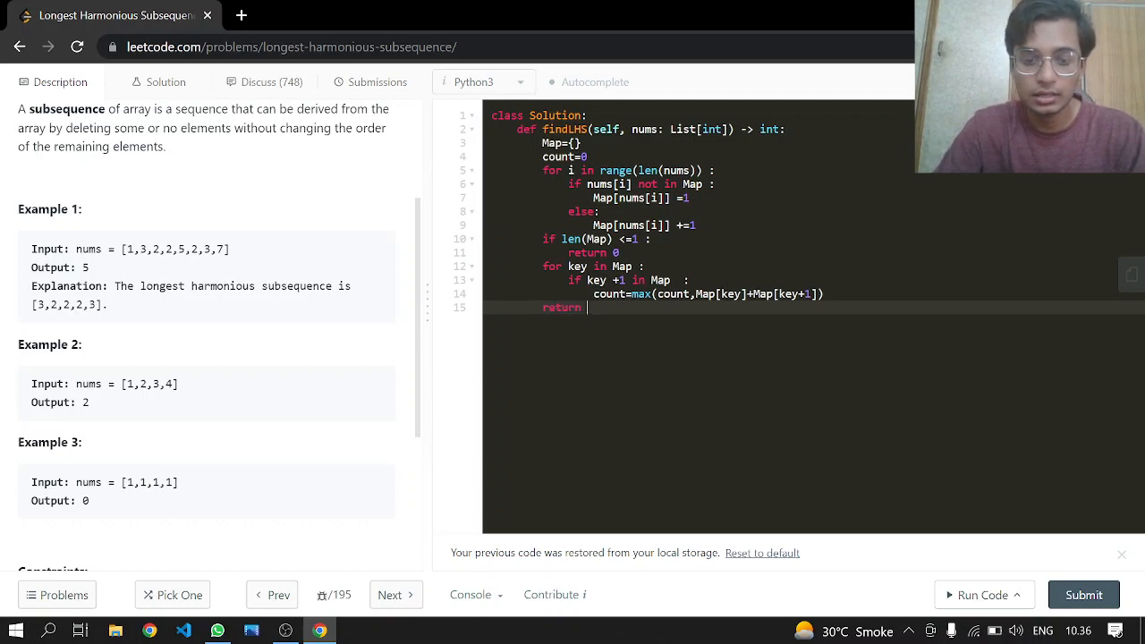
text(count)
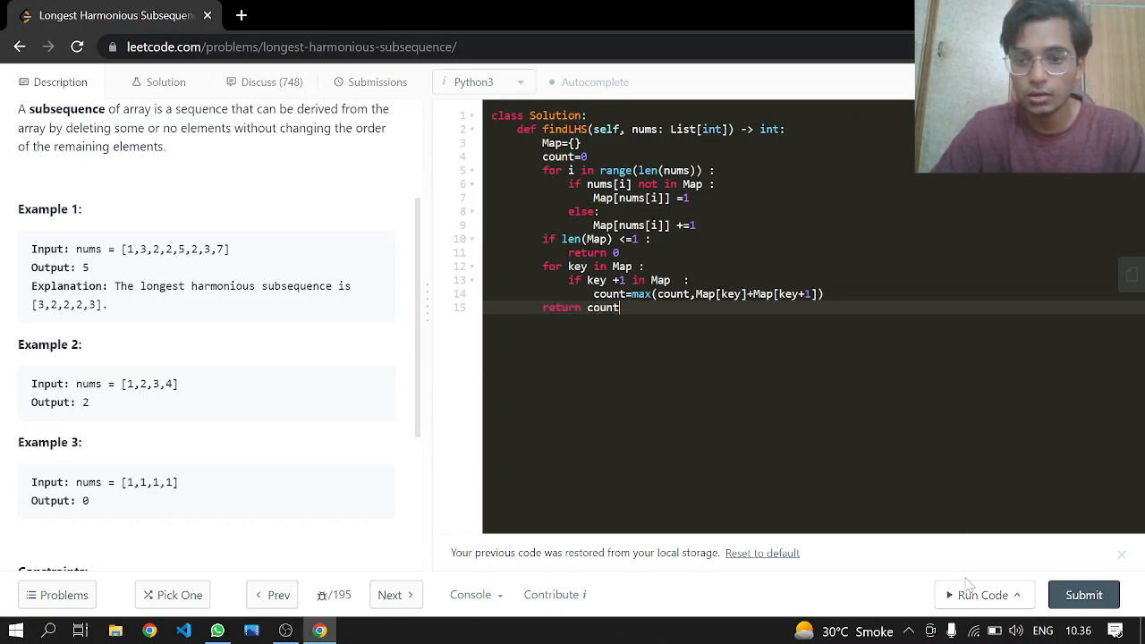
click(982, 595)
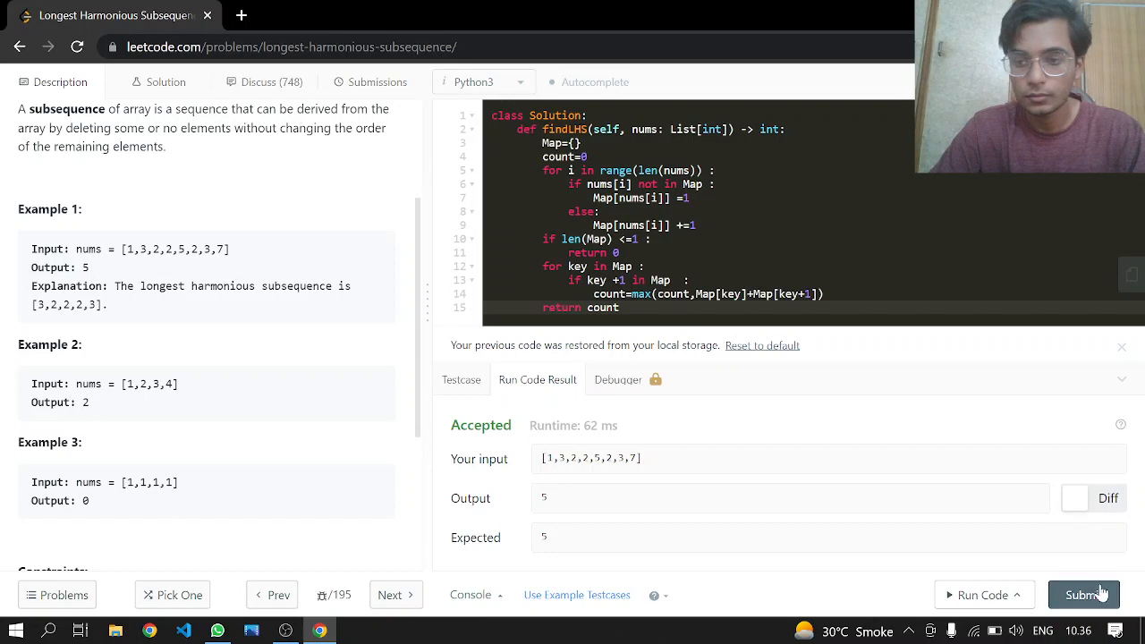
click(1083, 594)
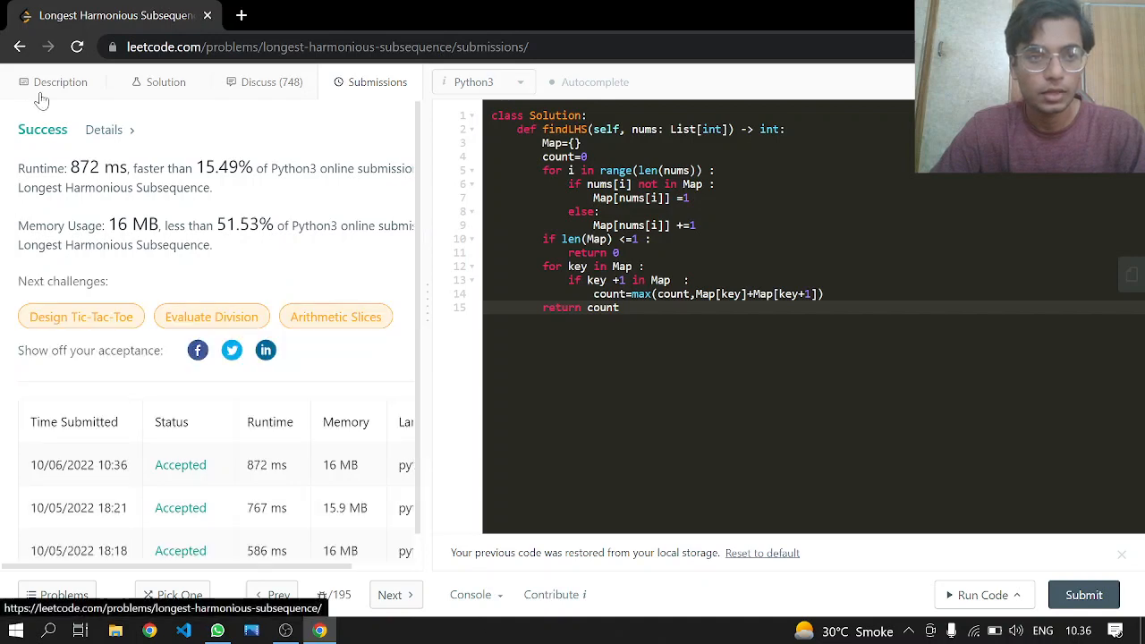
Step: Return to the Description tab after the successful submission
click(60, 82)
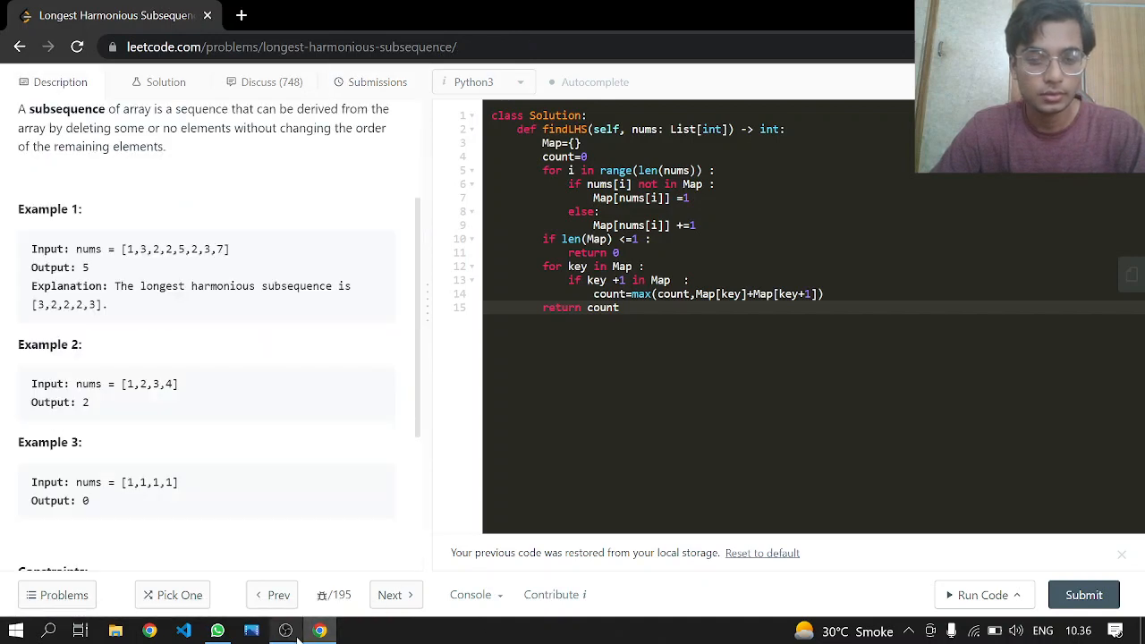